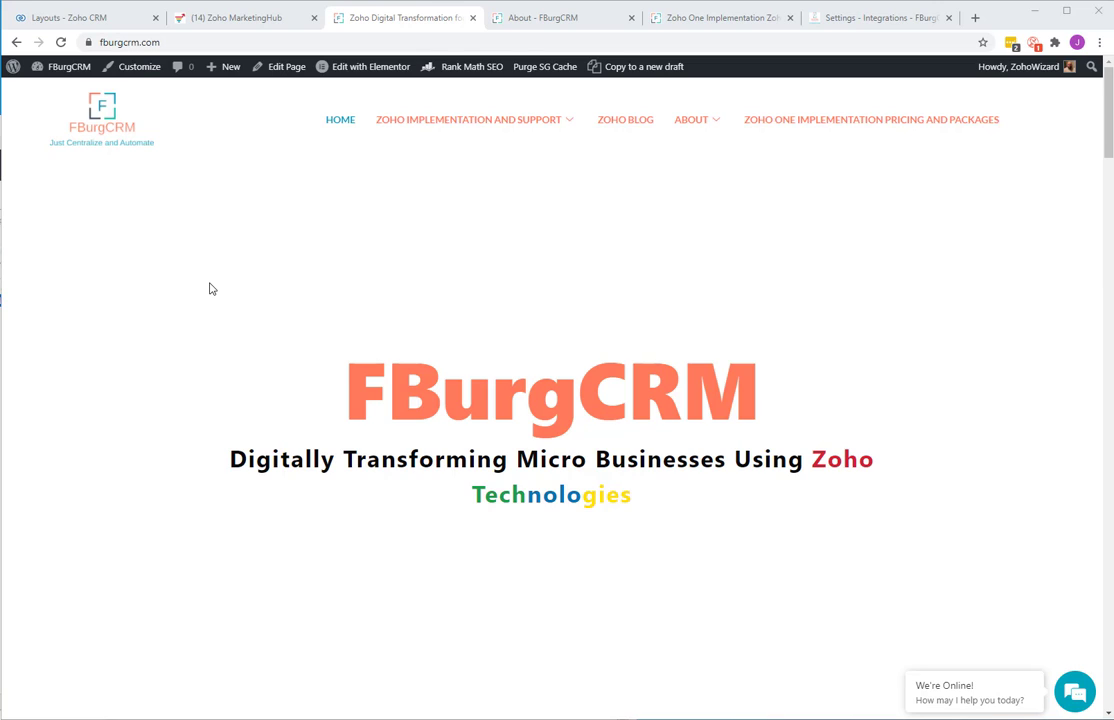
mouse_move(236, 258)
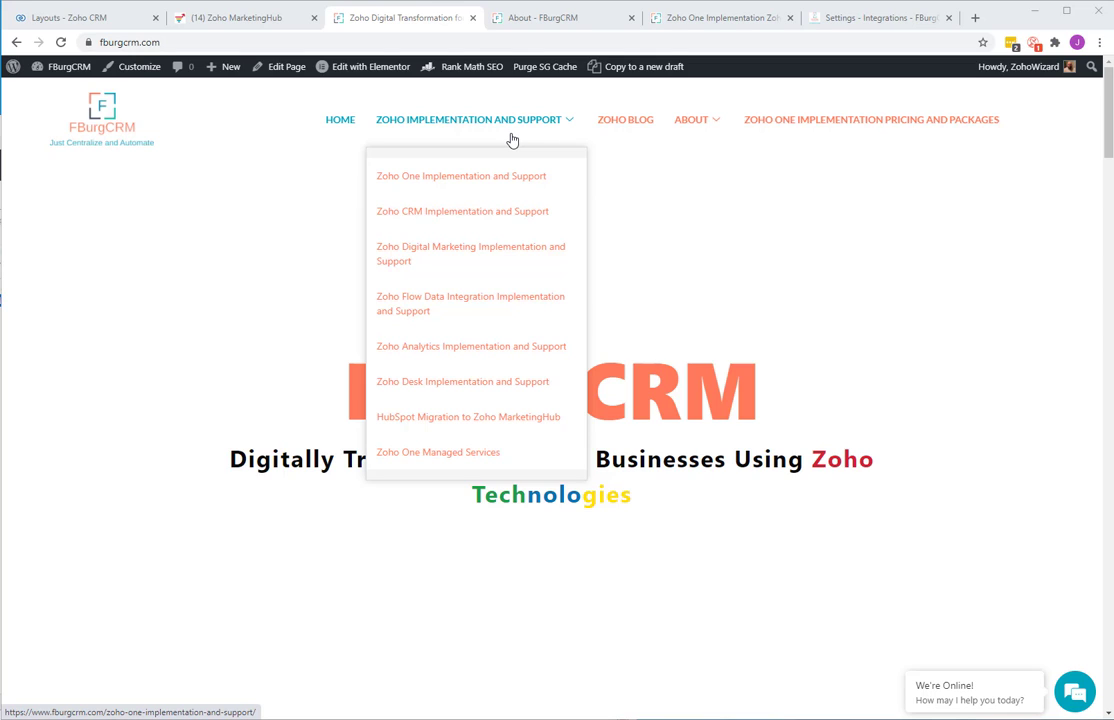
mouse_move(732, 242)
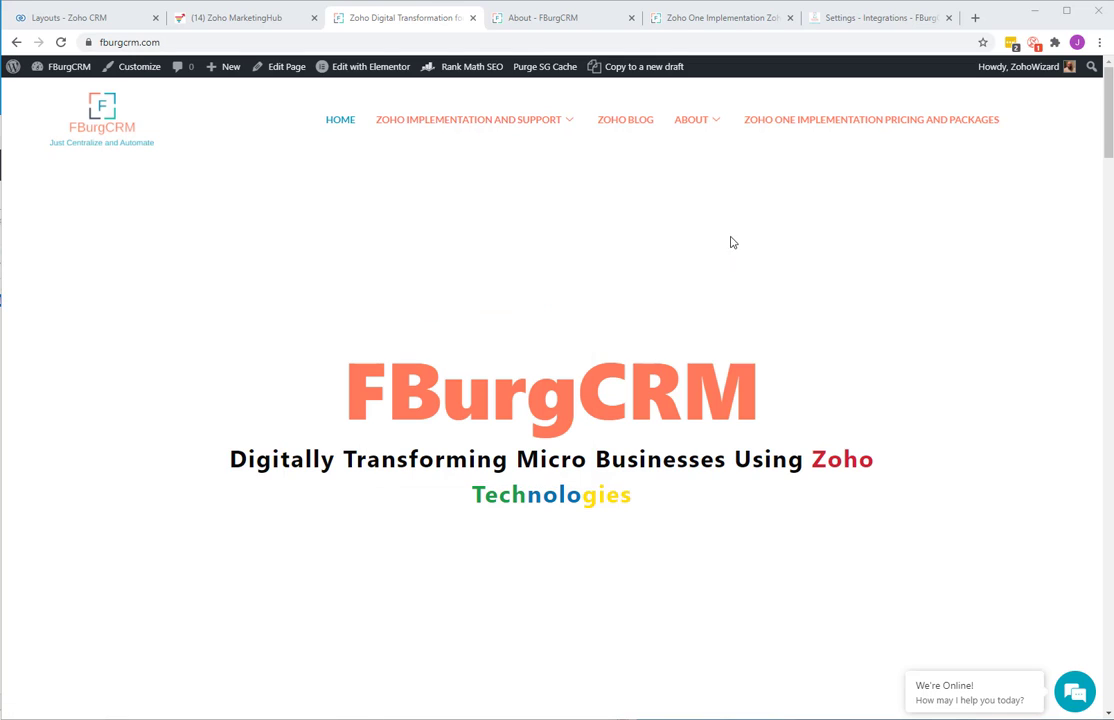
mouse_move(736, 224)
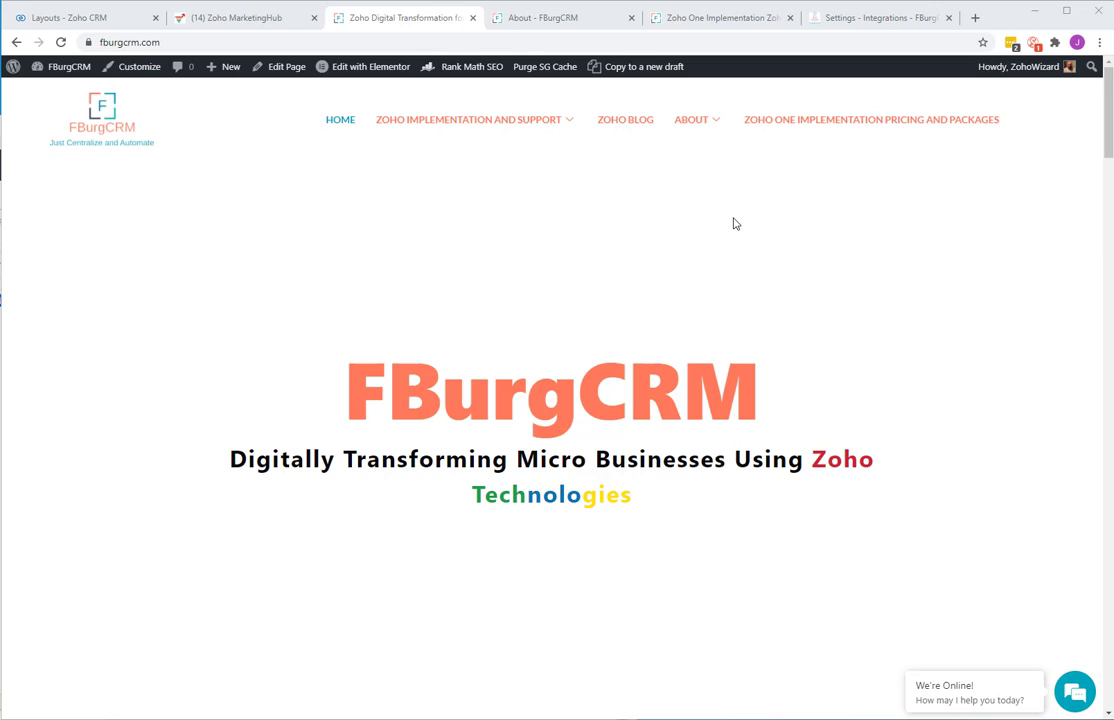
mouse_move(490, 206)
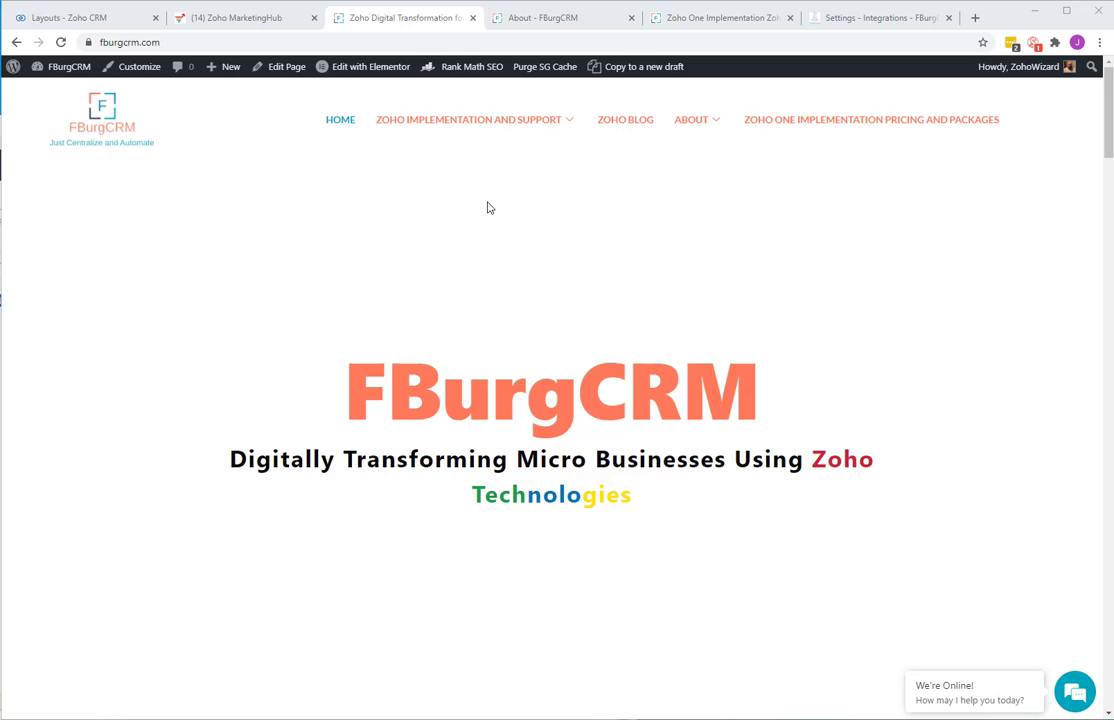
mouse_move(428, 242)
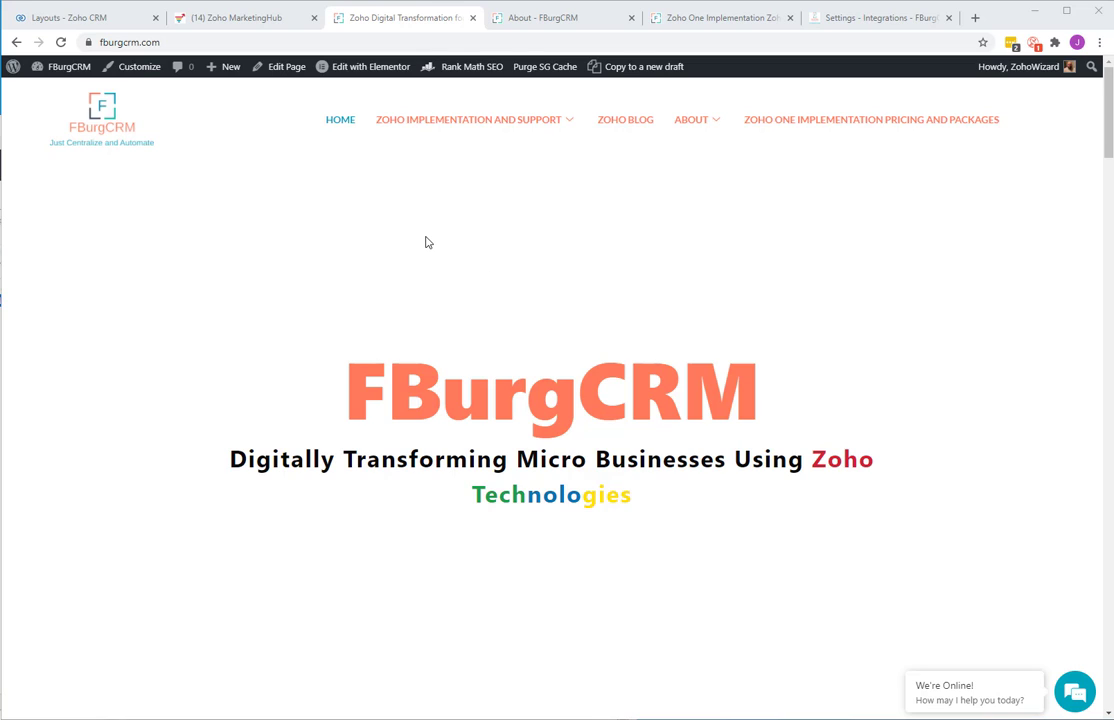
mouse_move(440, 242)
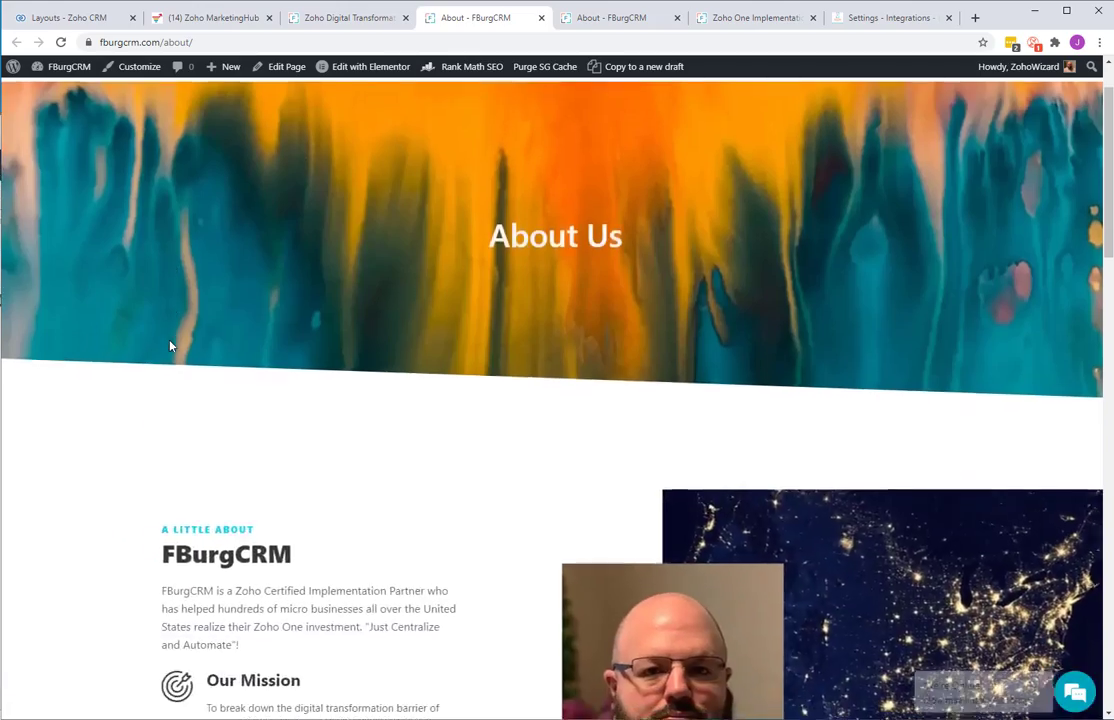
scroll(down, 3)
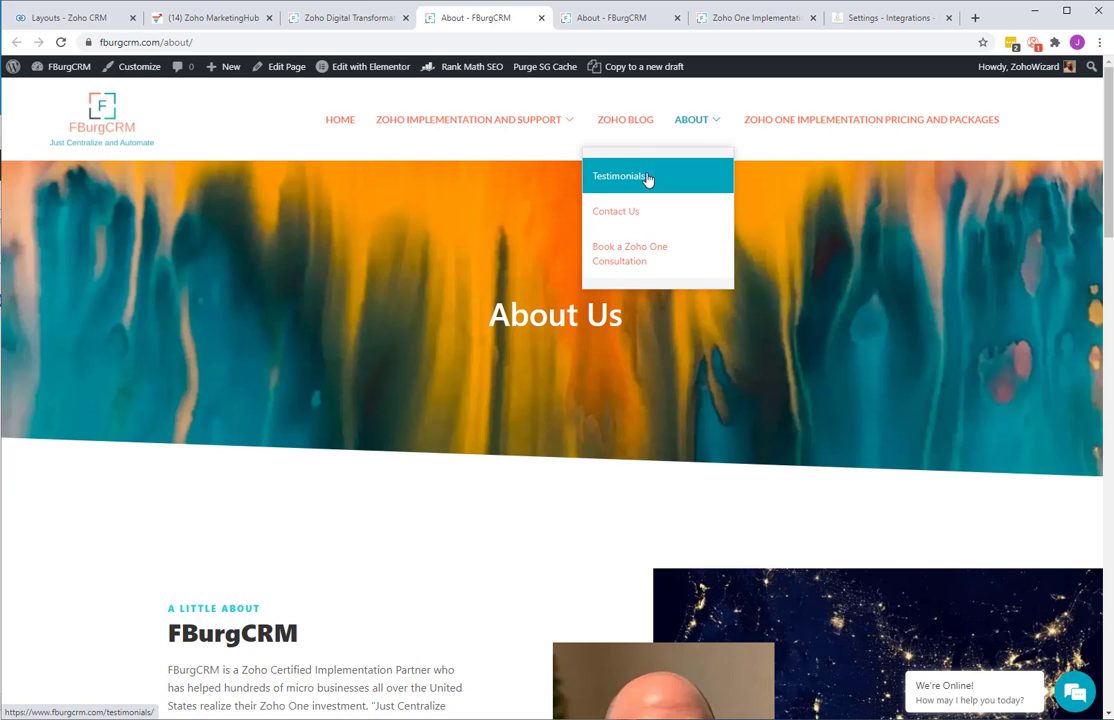
click(634, 176)
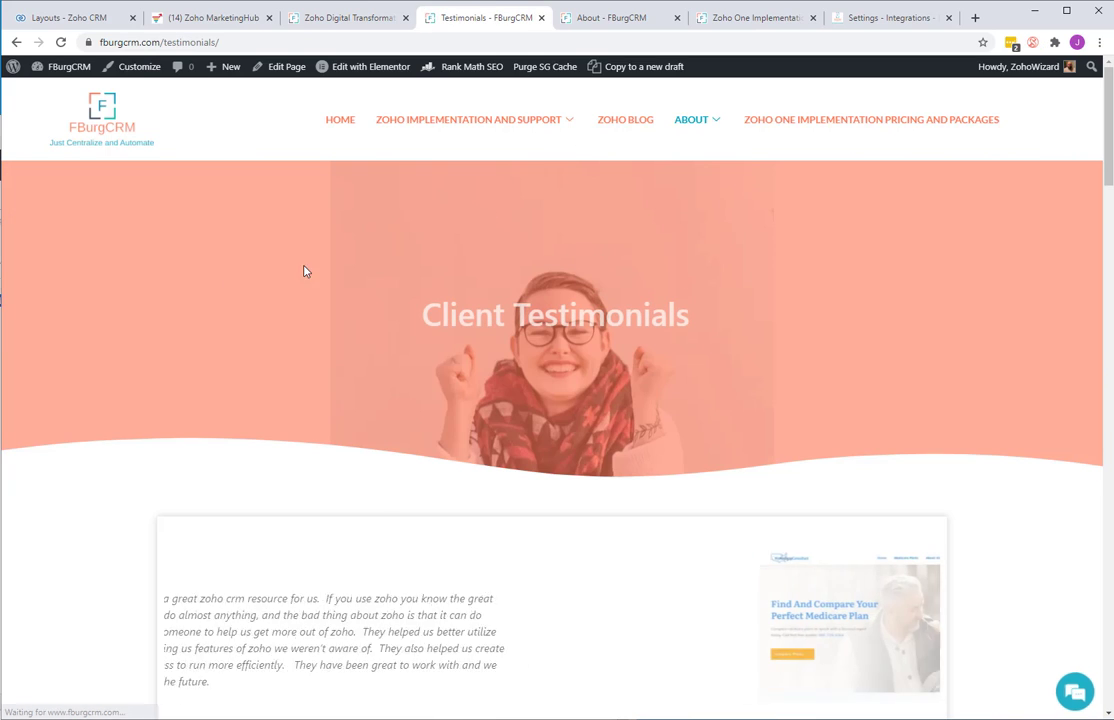
scroll(down, 3)
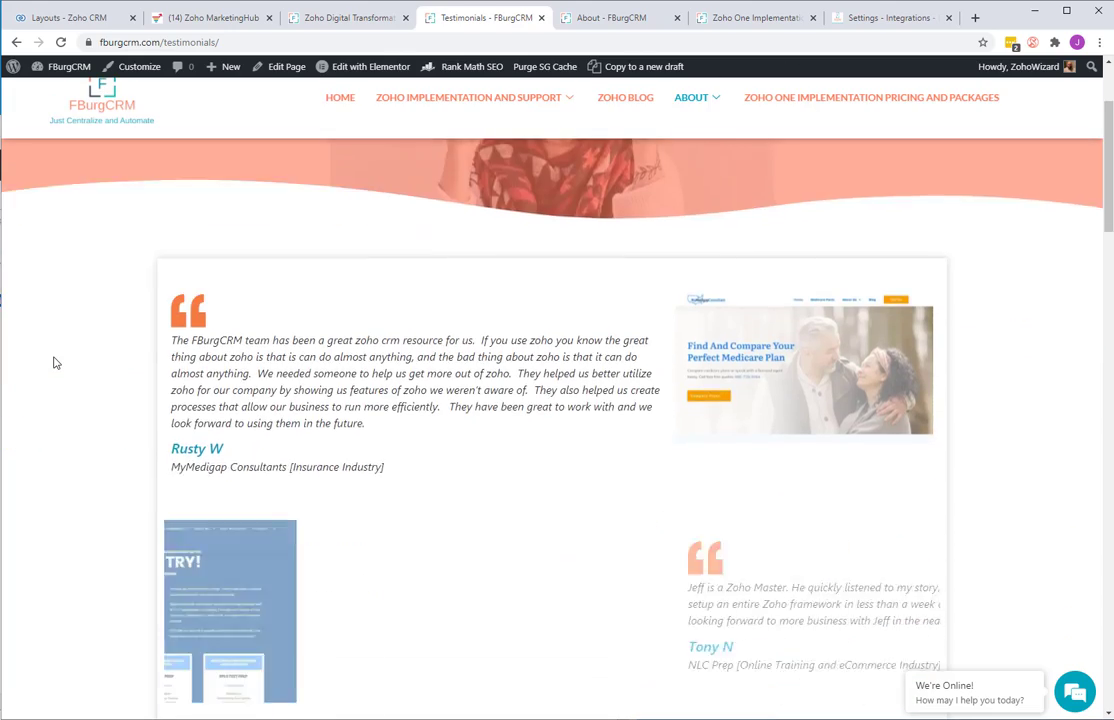
scroll(down, 3)
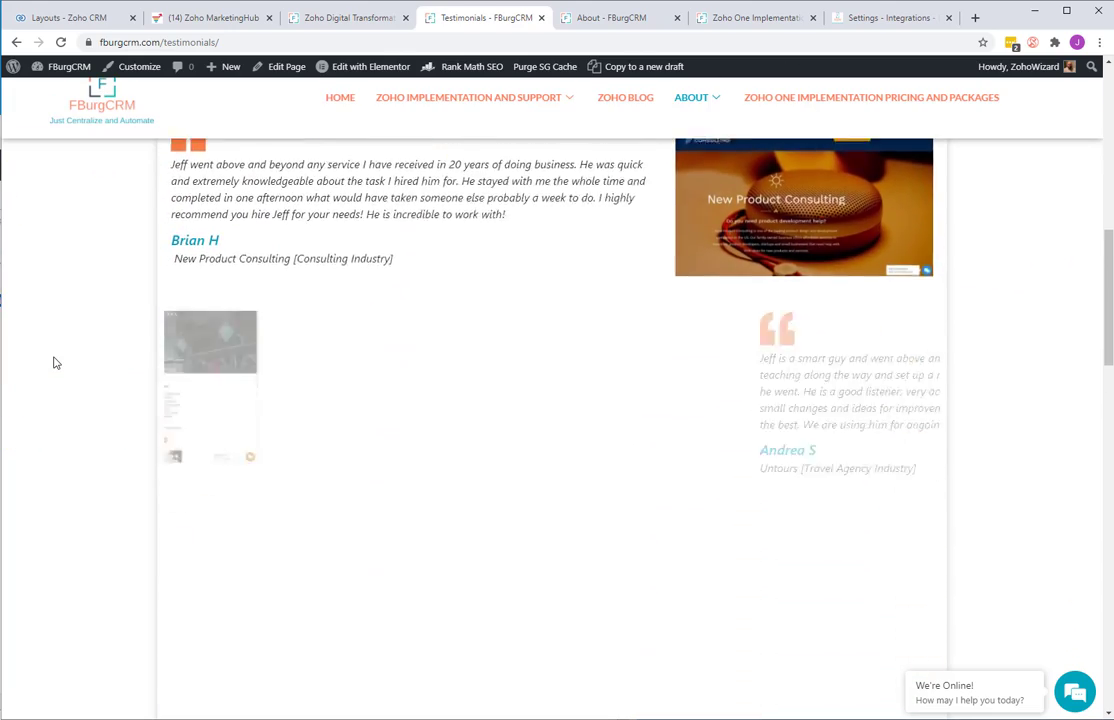
scroll(up, 3)
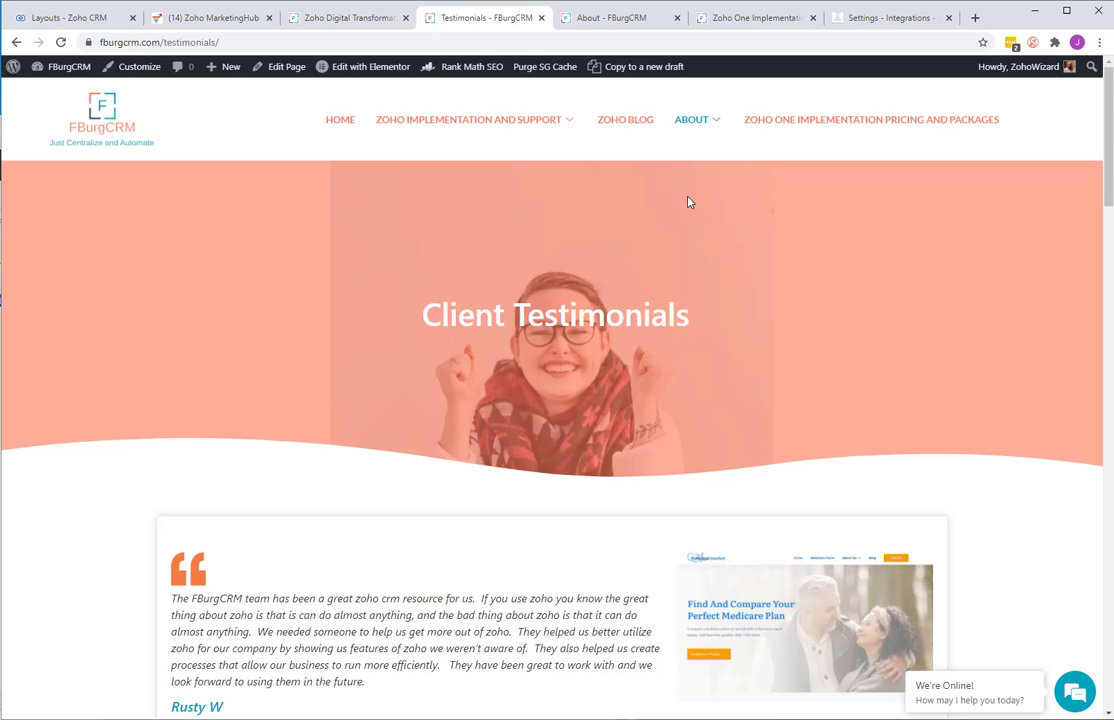
mouse_move(862, 124)
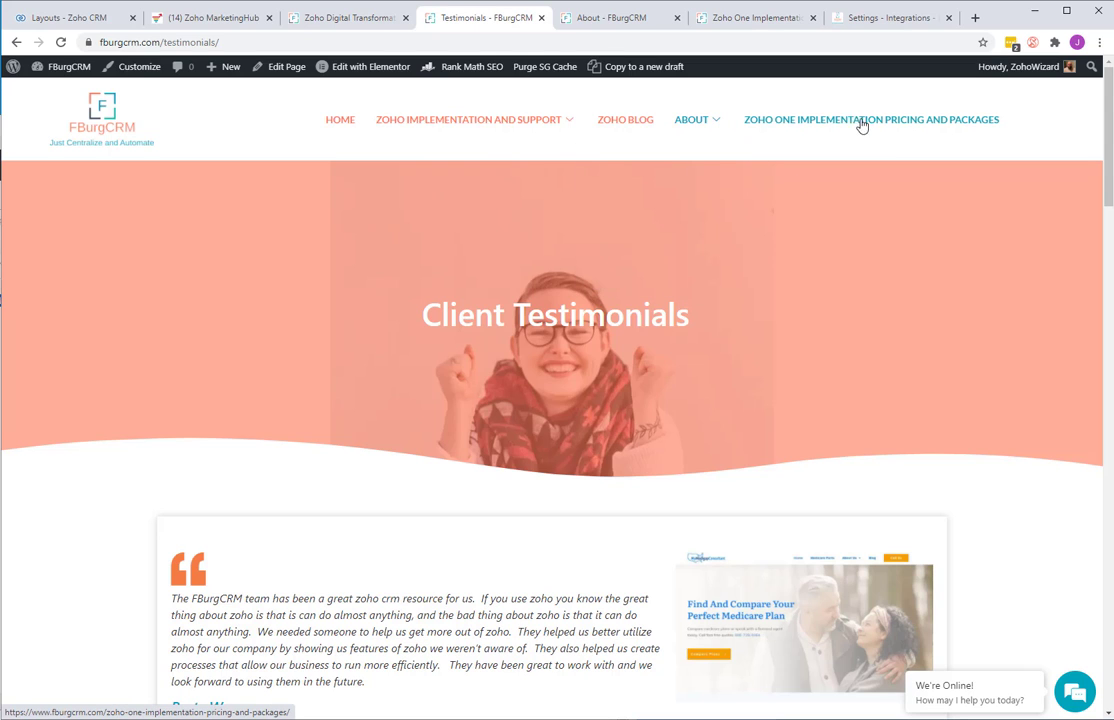
- View the Zoho One Implementation Pricing and Packages page and look through the packages
click(872, 120)
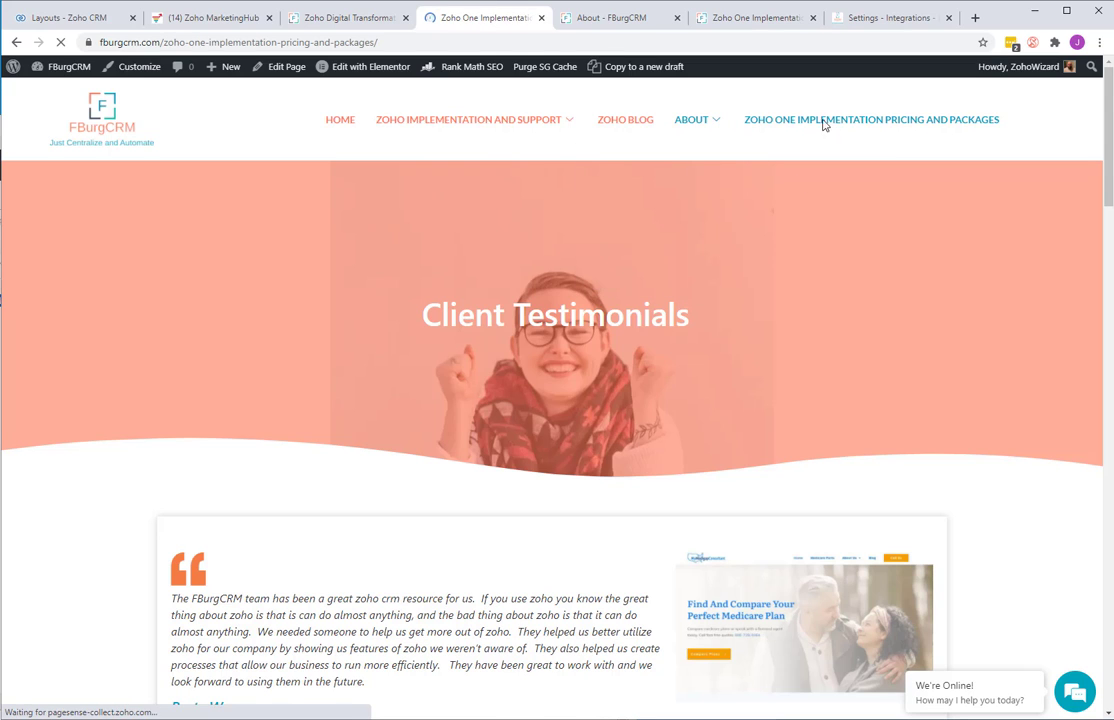
click(874, 120)
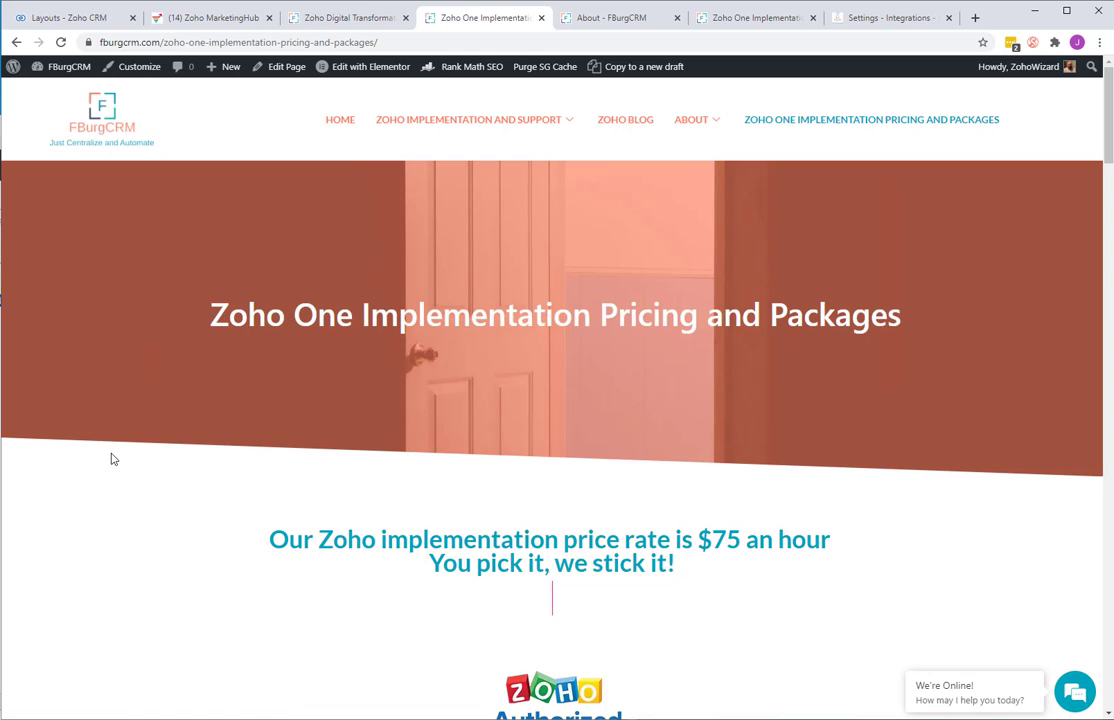
scroll(down, 3)
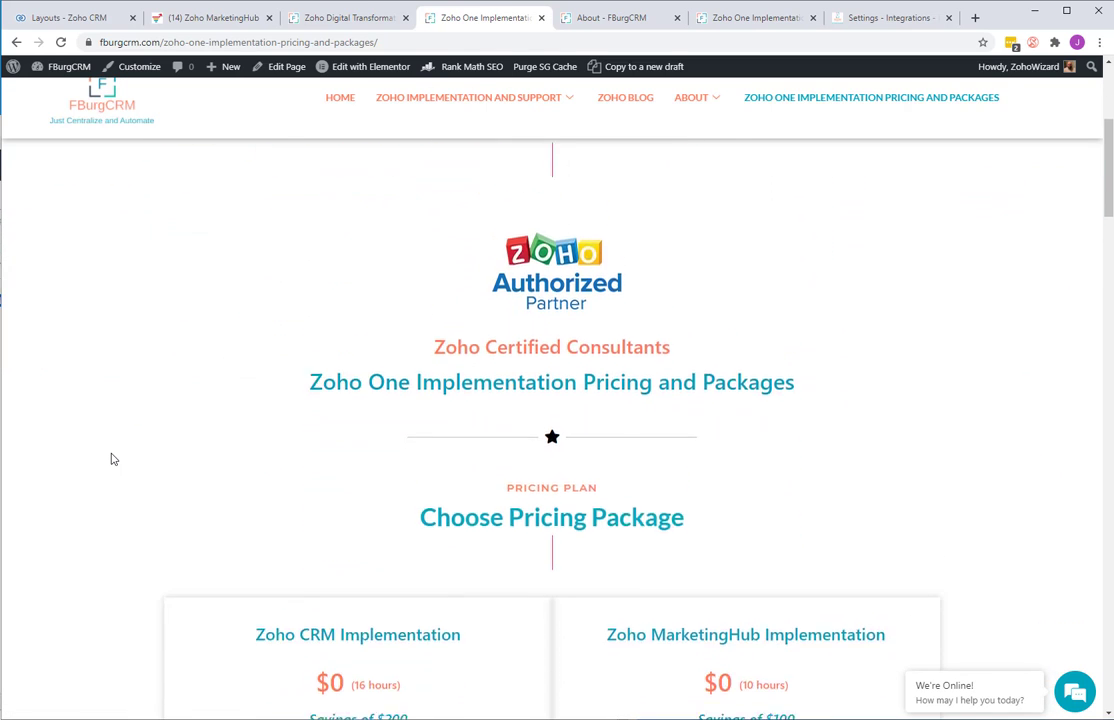
scroll(down, 3)
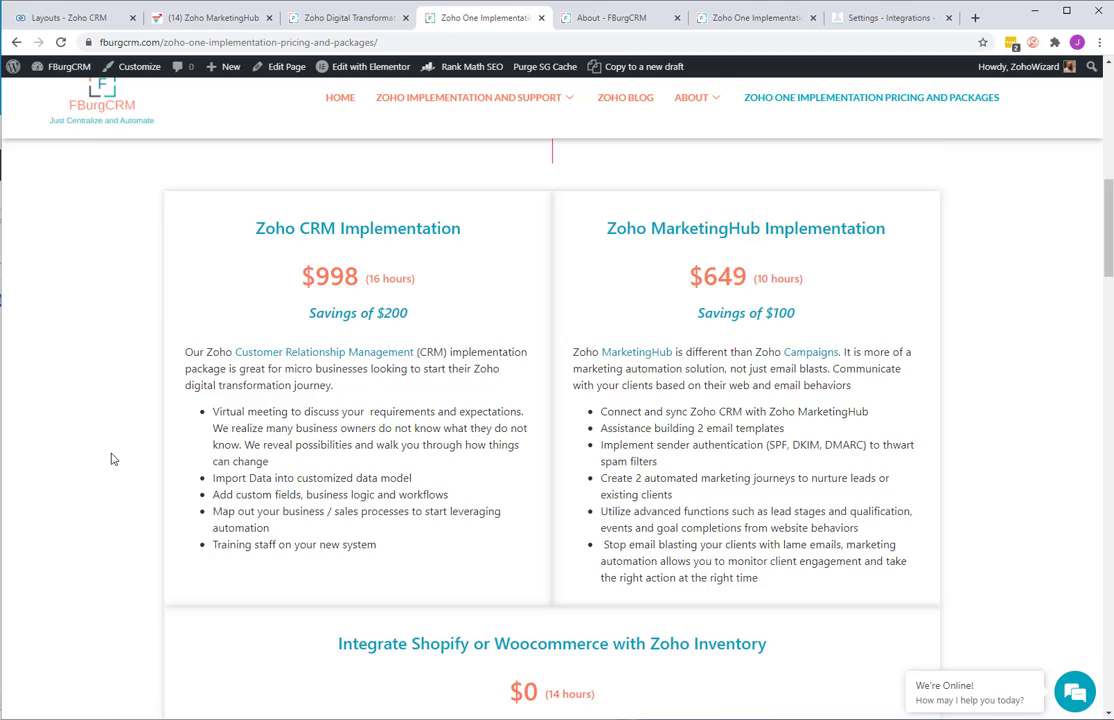
scroll(down, 3)
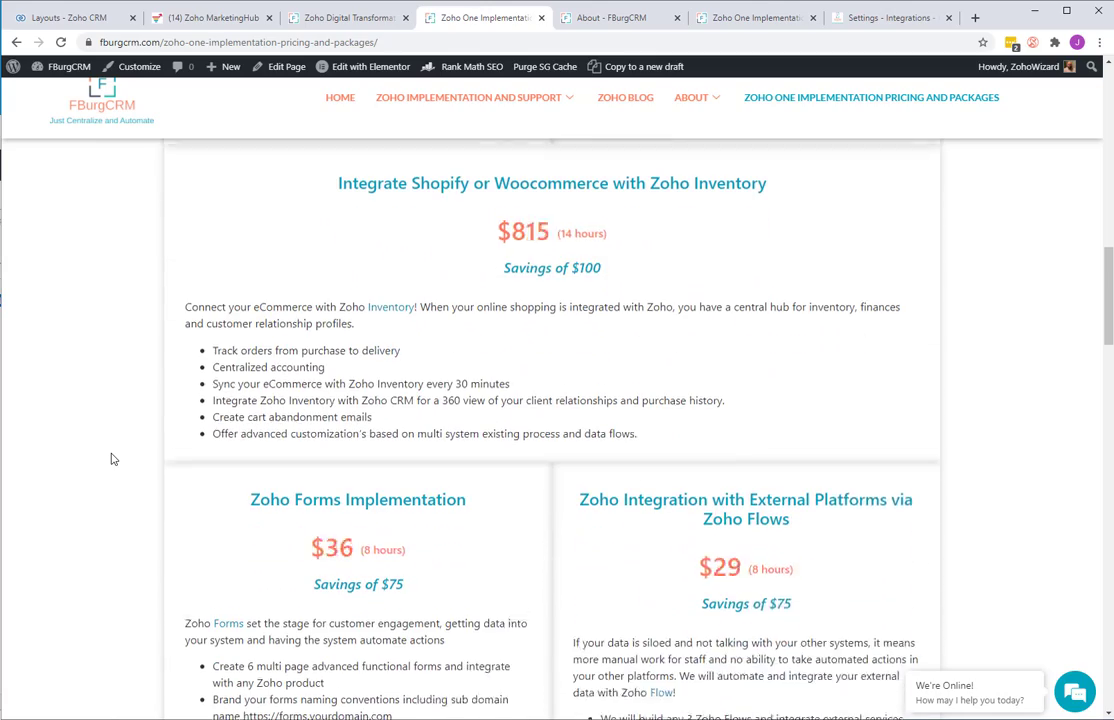
scroll(down, 3)
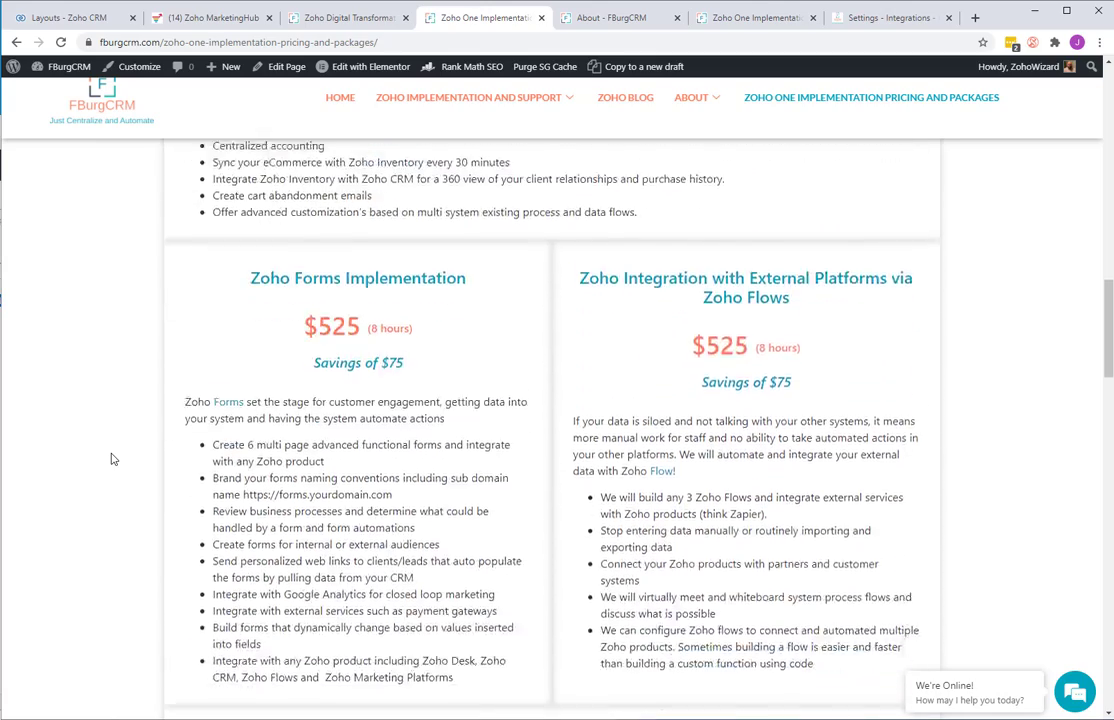
scroll(down, 3)
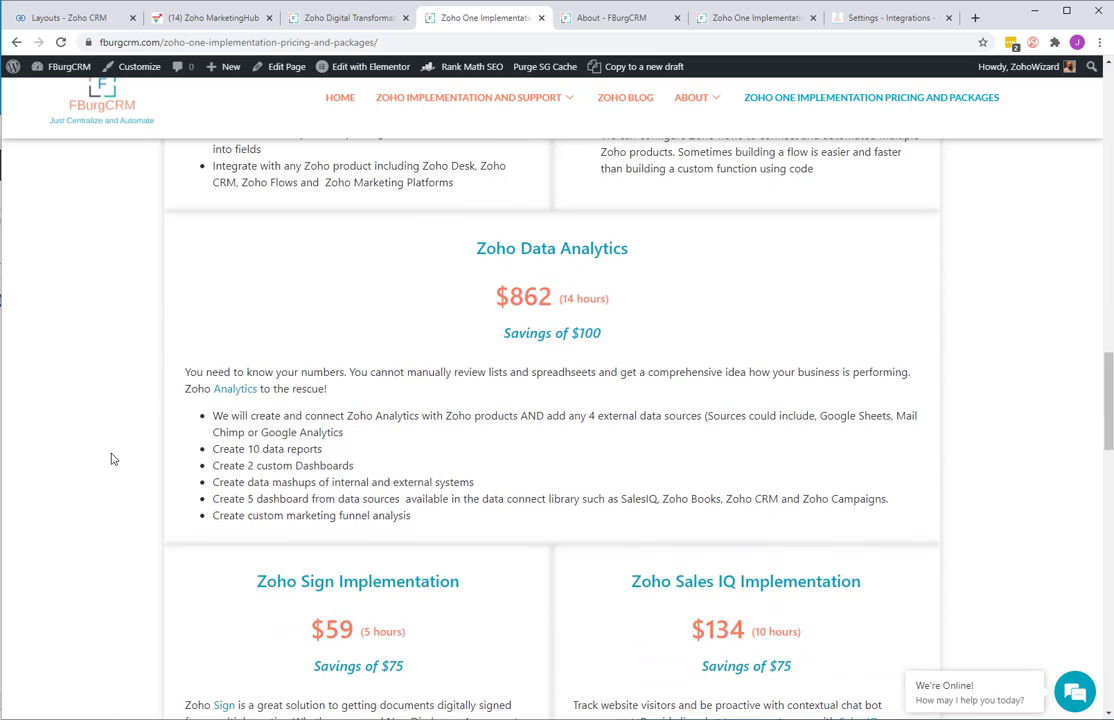
scroll(down, 3)
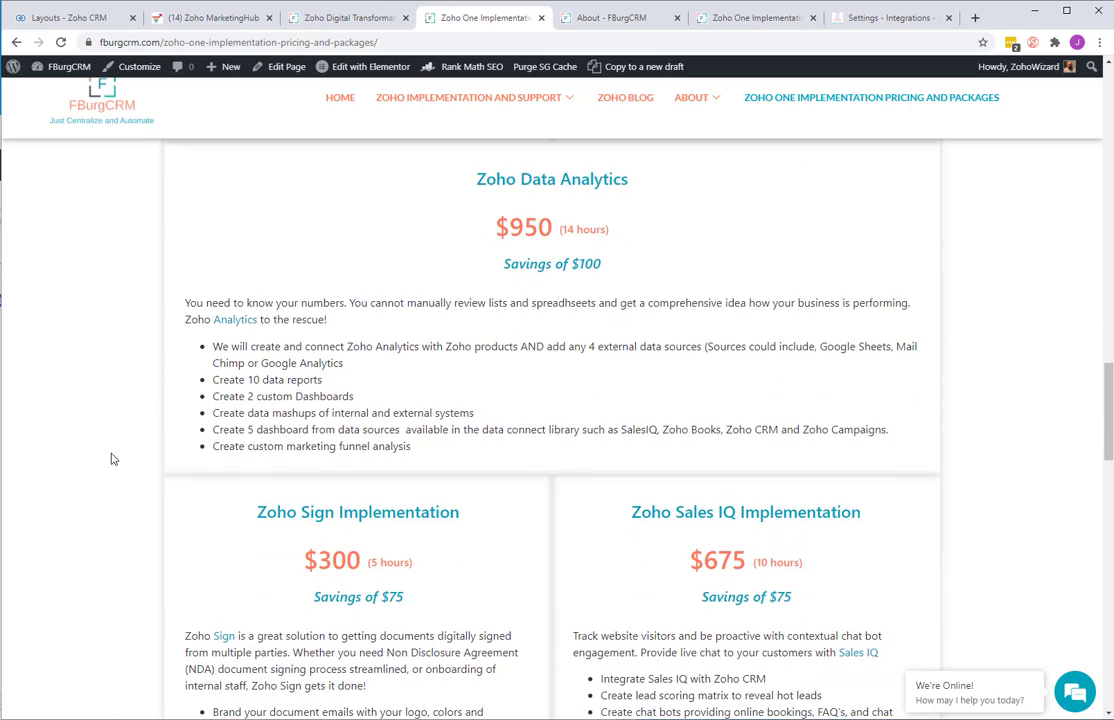
scroll(down, 3)
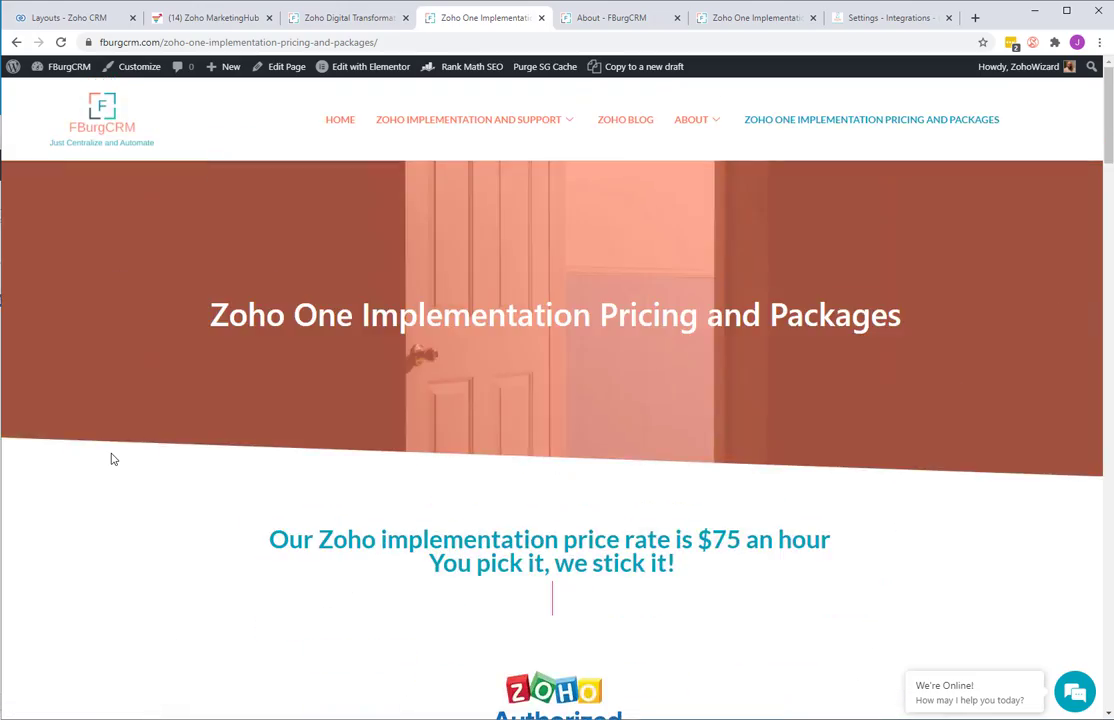
- Return to the Zoho MarketingHub goals list for fburgcrm.com
click(210, 20)
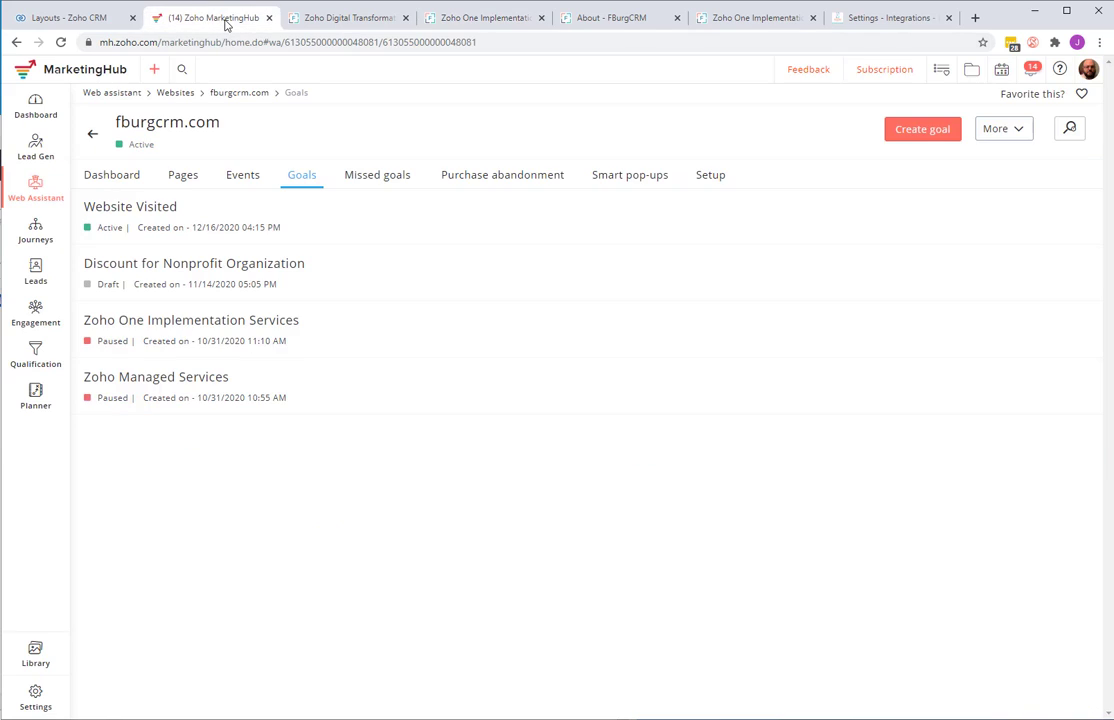
mouse_move(30, 148)
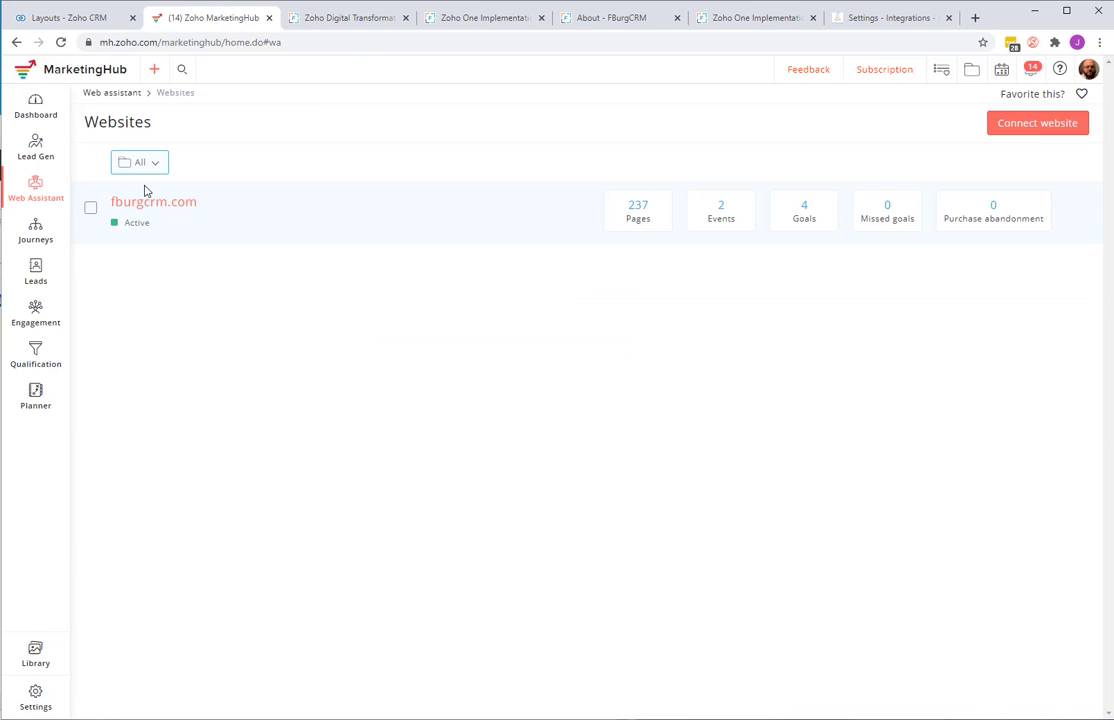
mouse_move(160, 206)
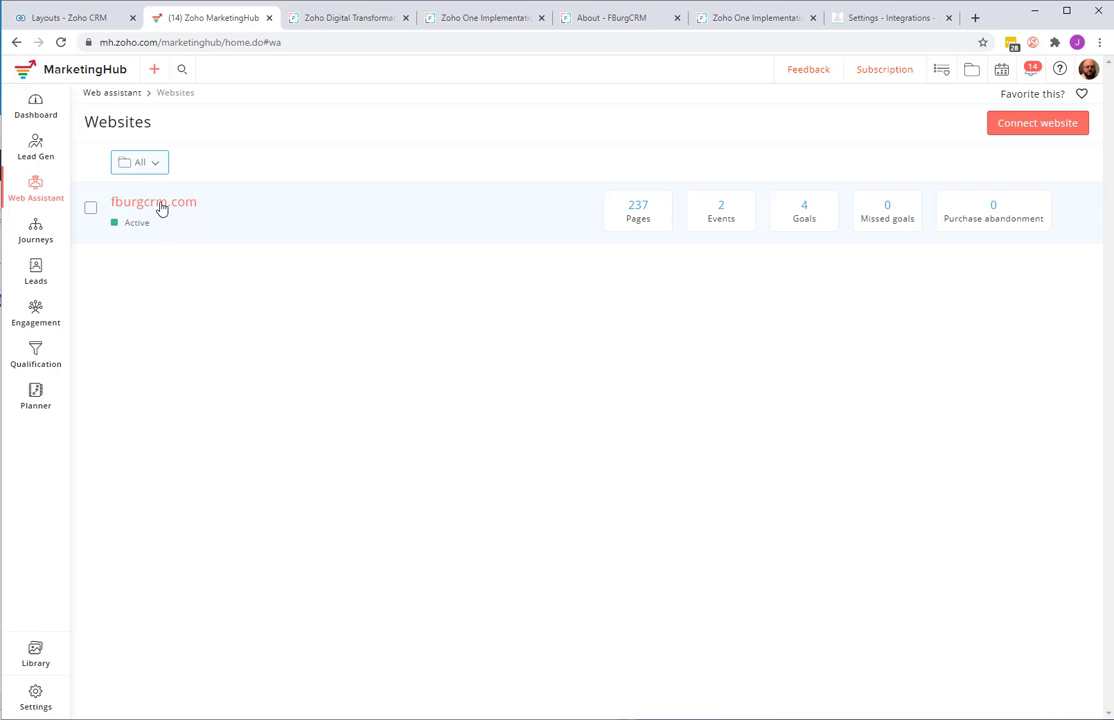
mouse_move(184, 204)
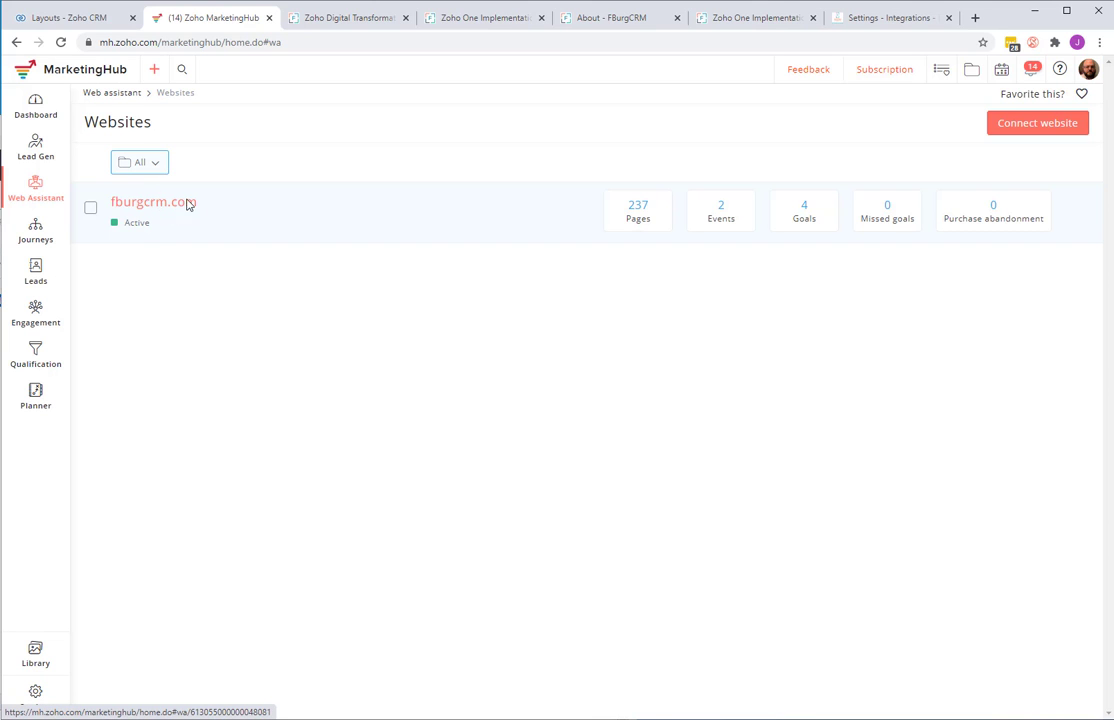
- Start a blank Create goal form from the Goals list of the fburgcrm.com Web Assistant
click(152, 202)
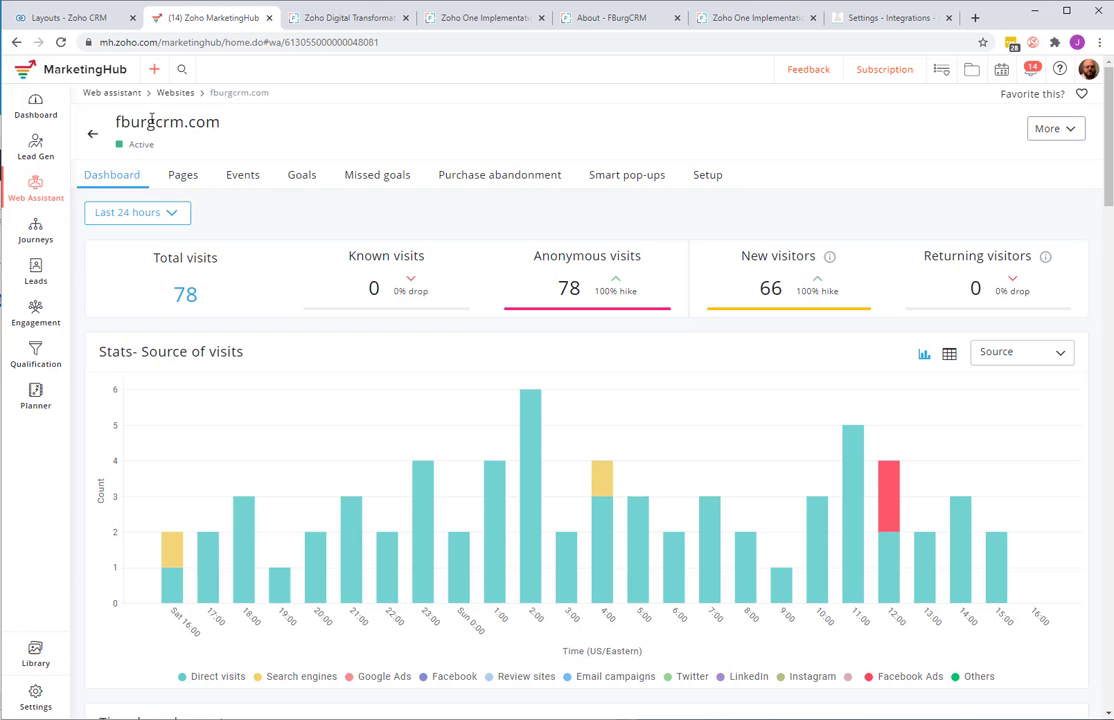
mouse_move(300, 180)
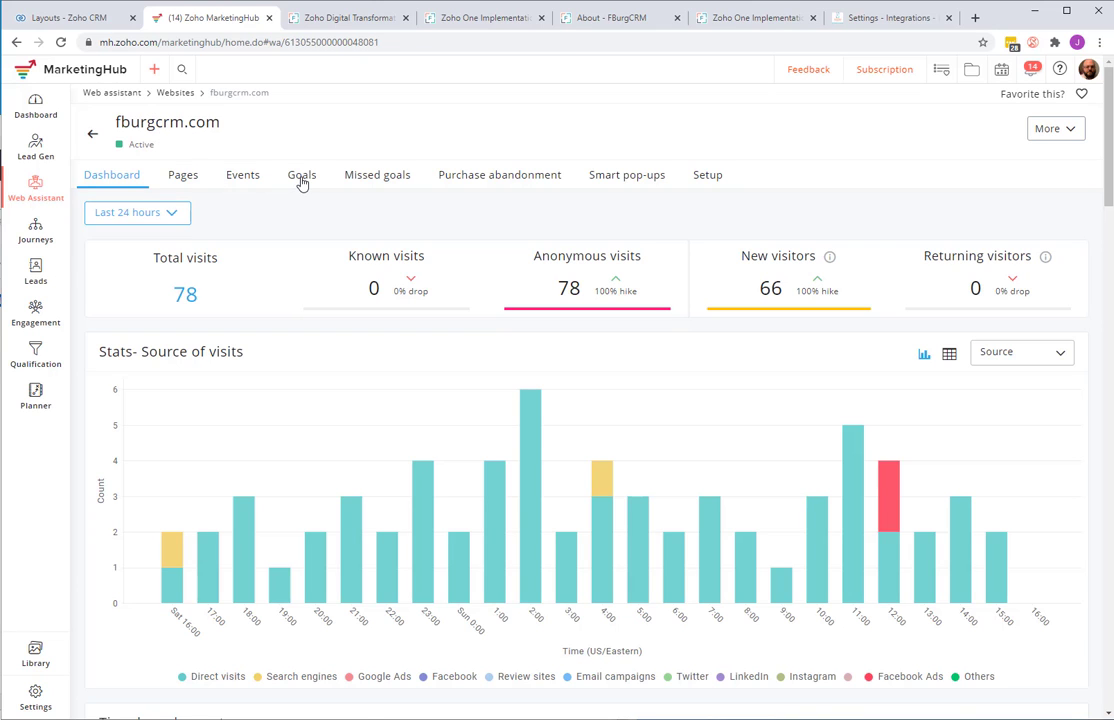
click(300, 174)
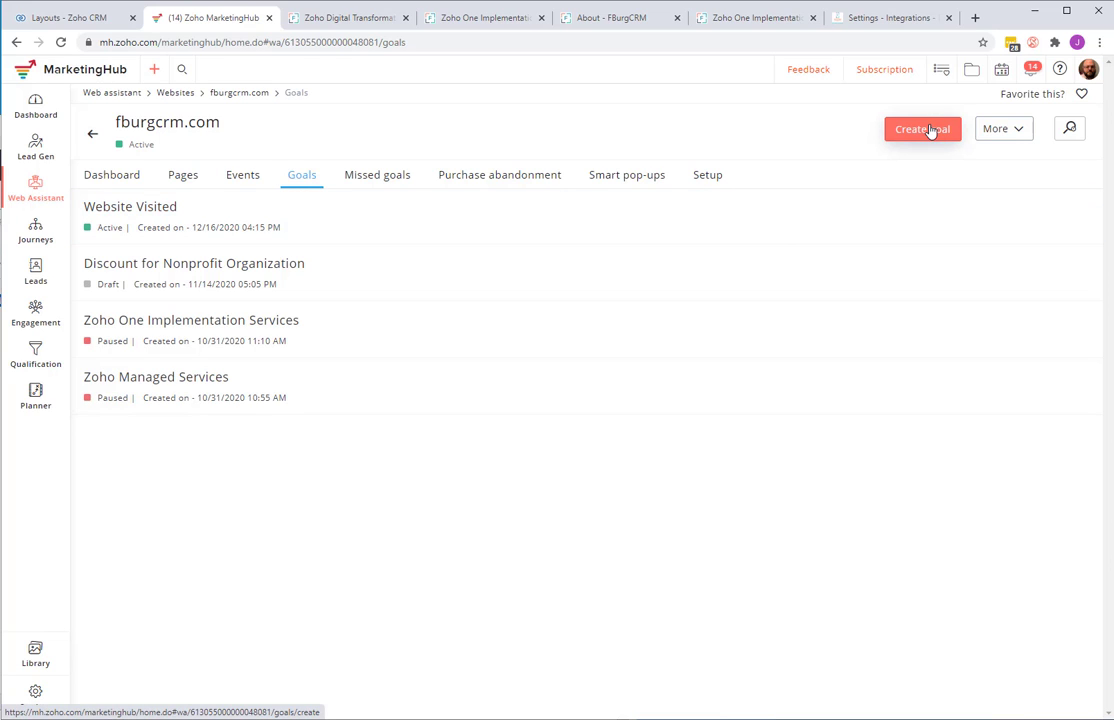
mouse_move(932, 132)
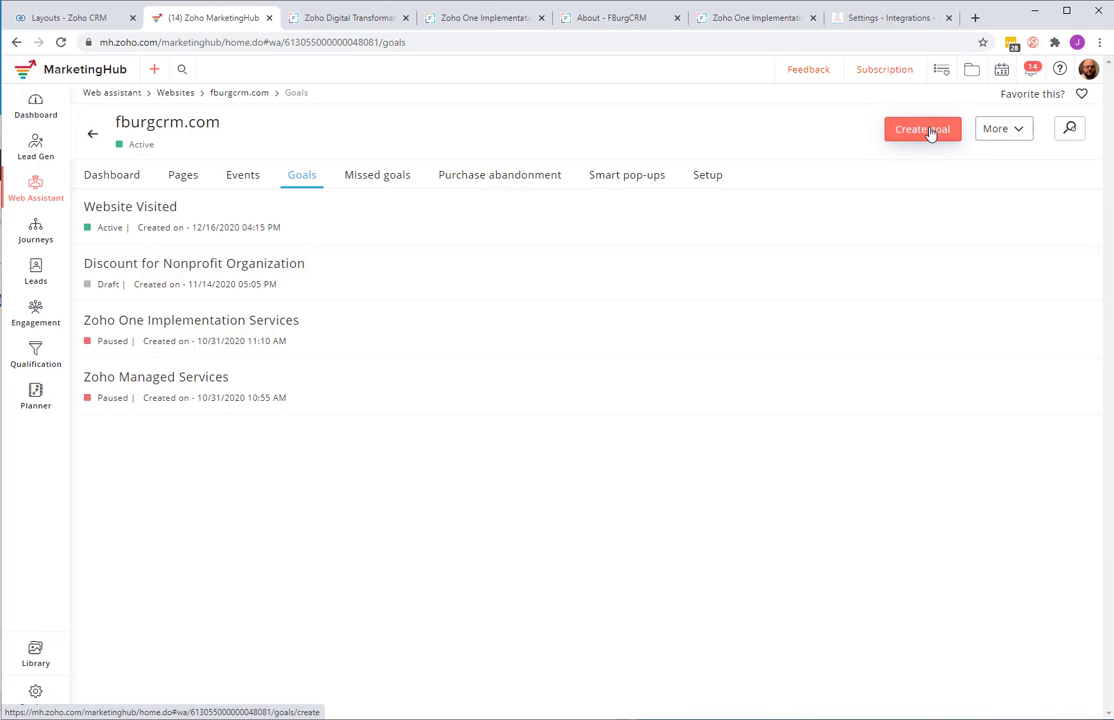
click(924, 128)
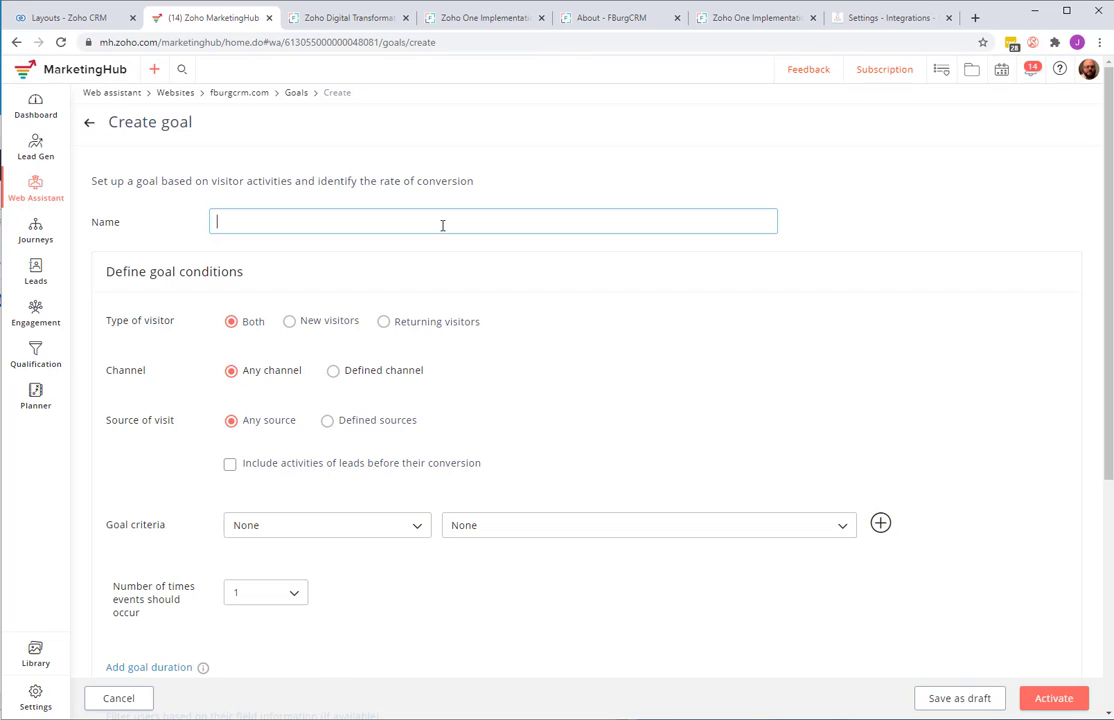
- Name the goal 'Visited 3 Pages Zoho Implementation'
text(Visited 3)
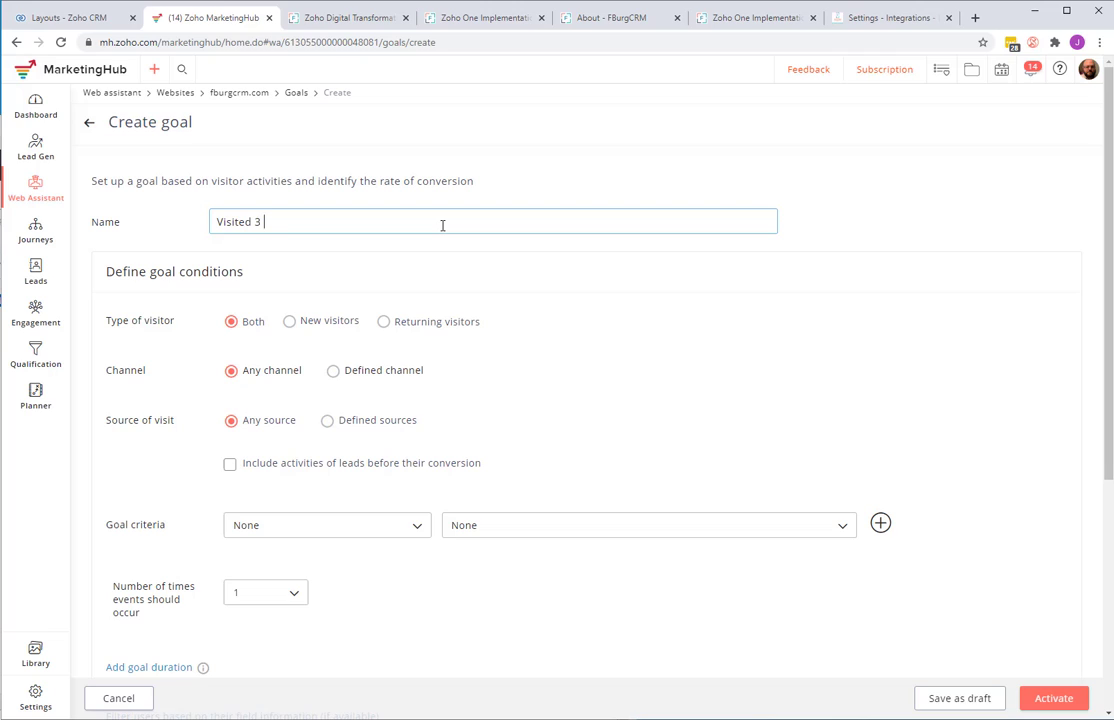
text(Pages)
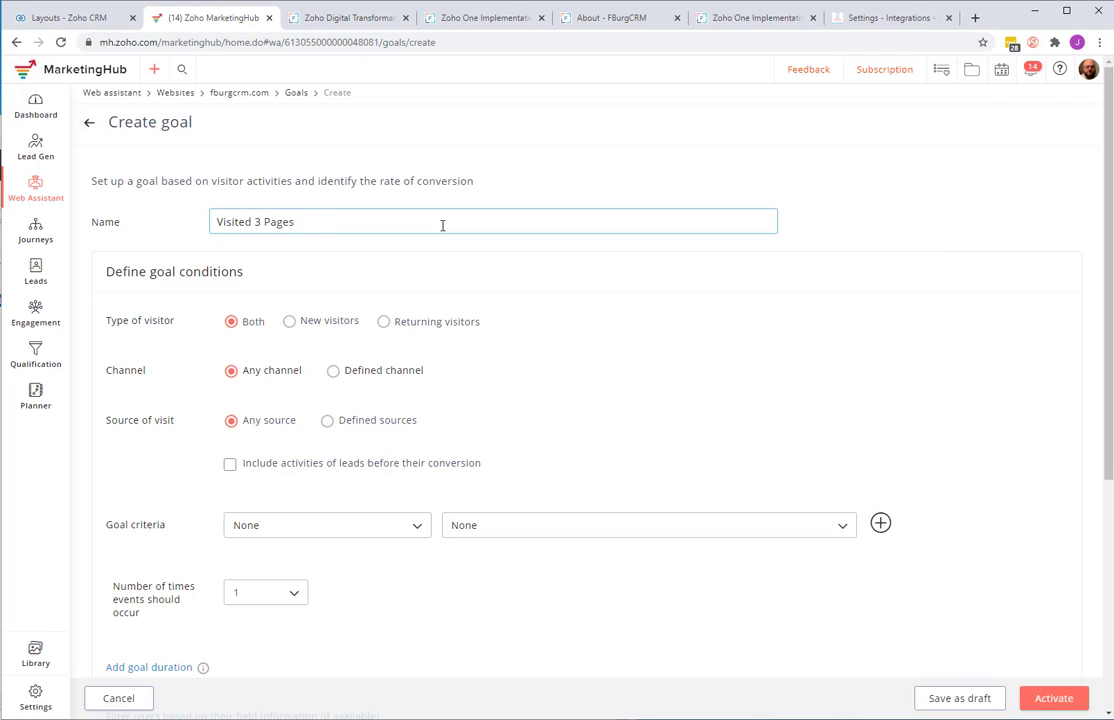
text(Zoho Imple)
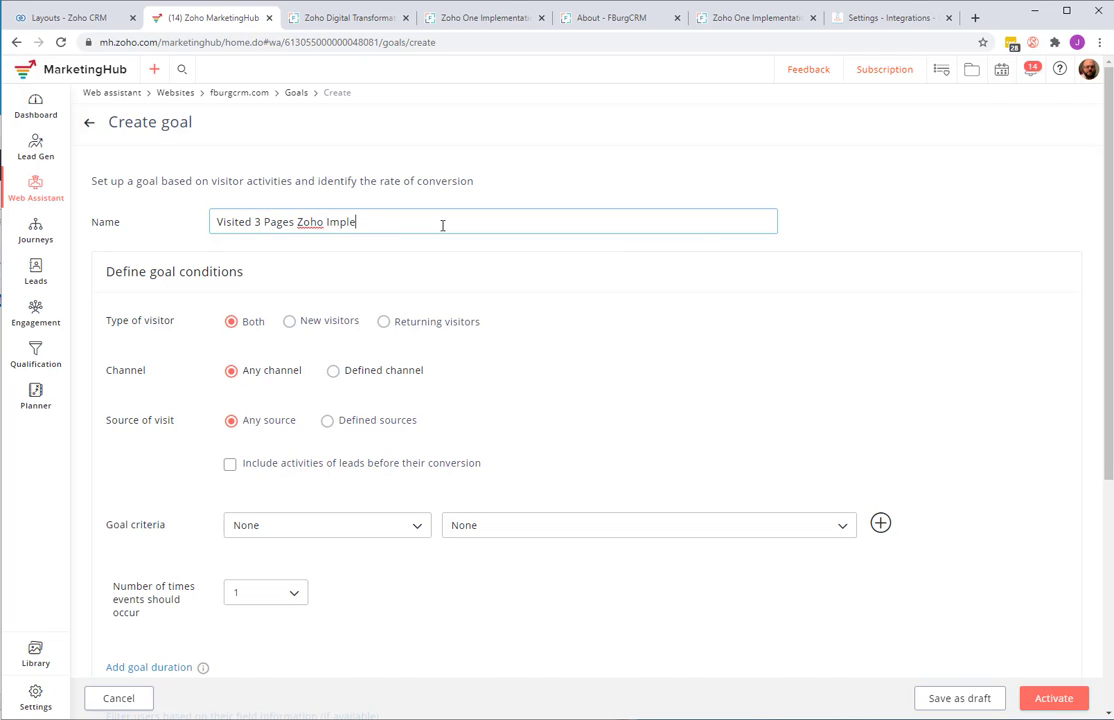
text(mentation)
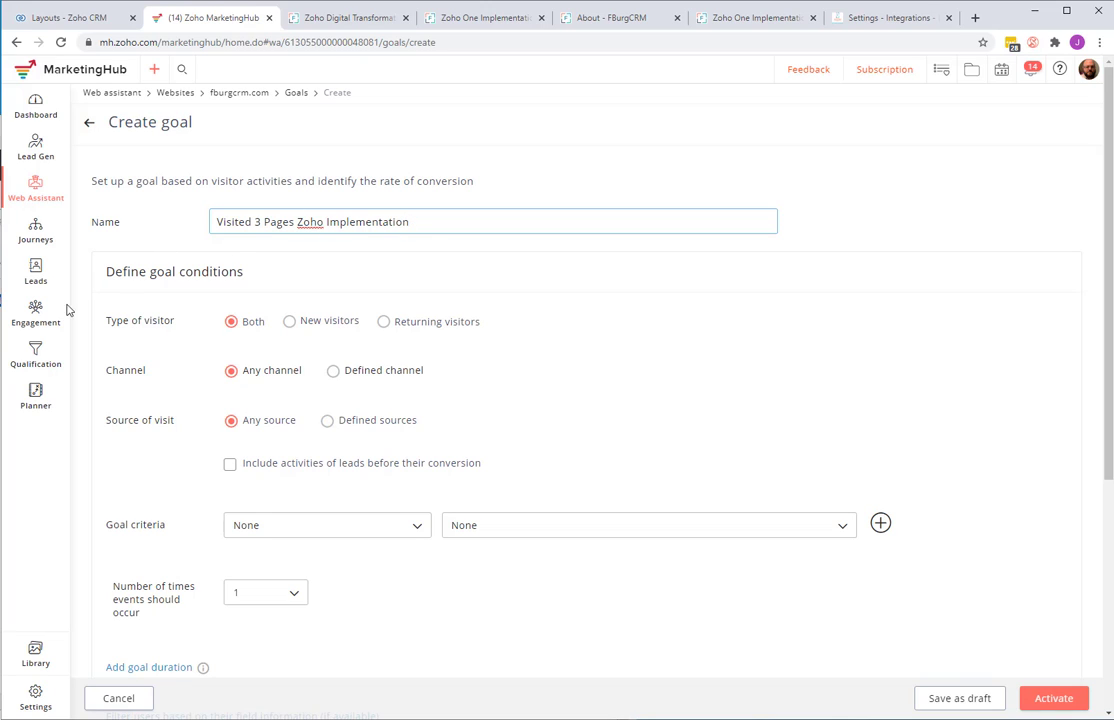
mouse_move(160, 328)
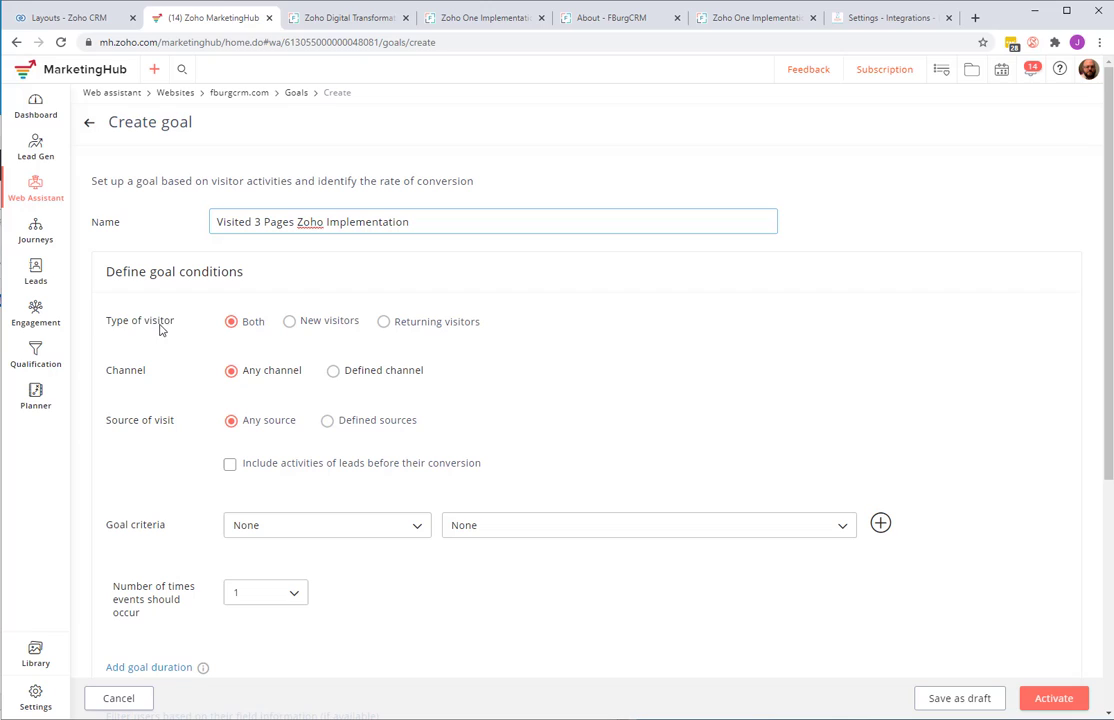
mouse_move(124, 376)
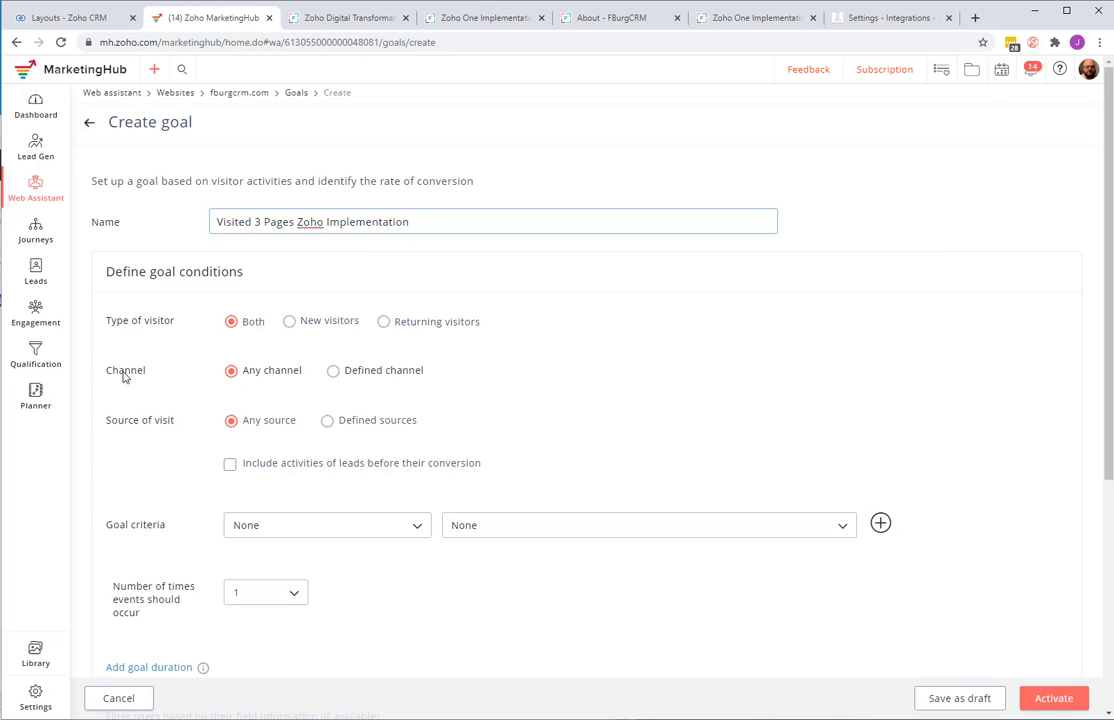
mouse_move(164, 432)
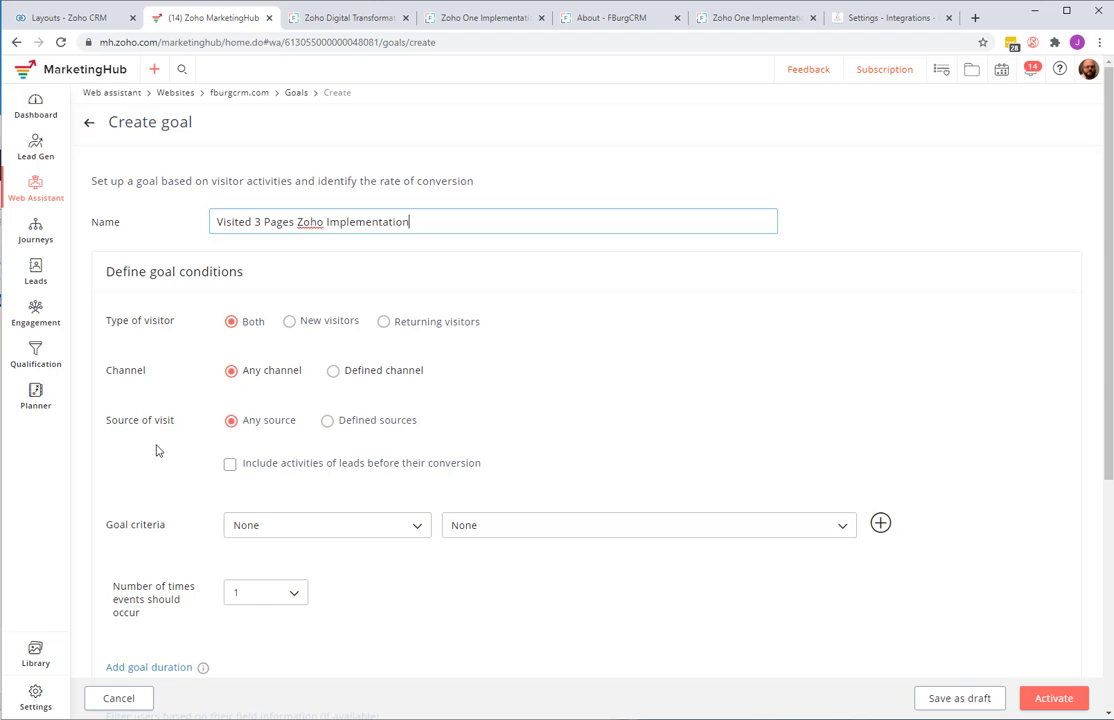
- Set the criteria to Visits a particular page with /about, and add /testimonials as a second page
scroll(down, 3)
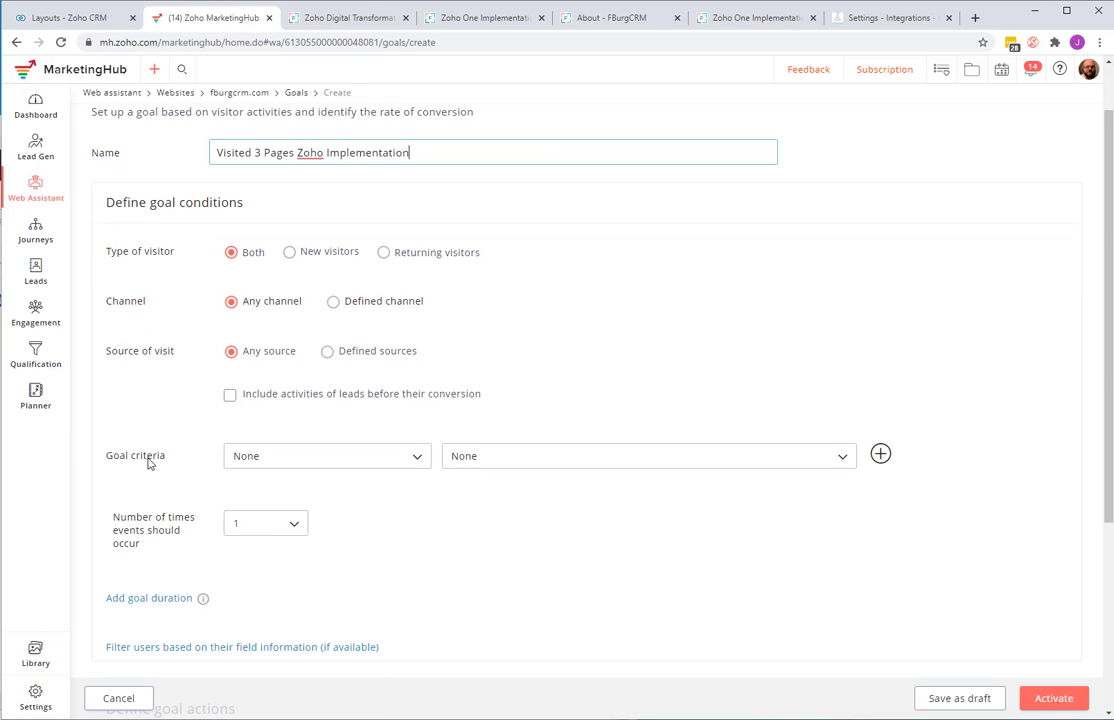
click(326, 456)
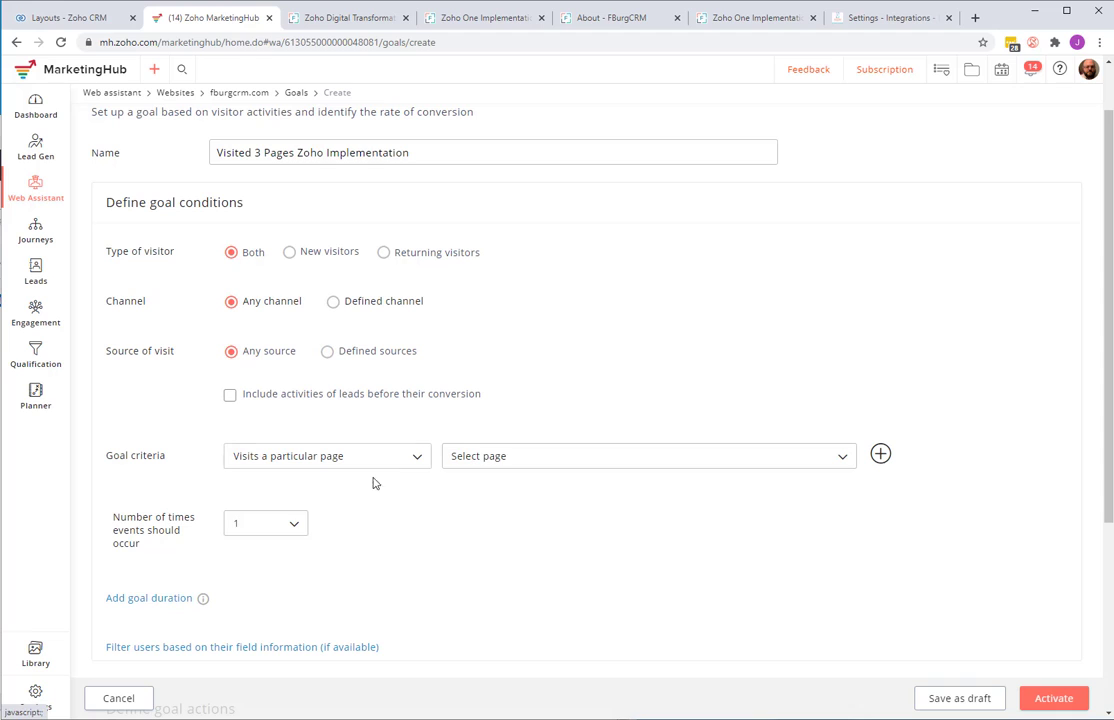
text(about)
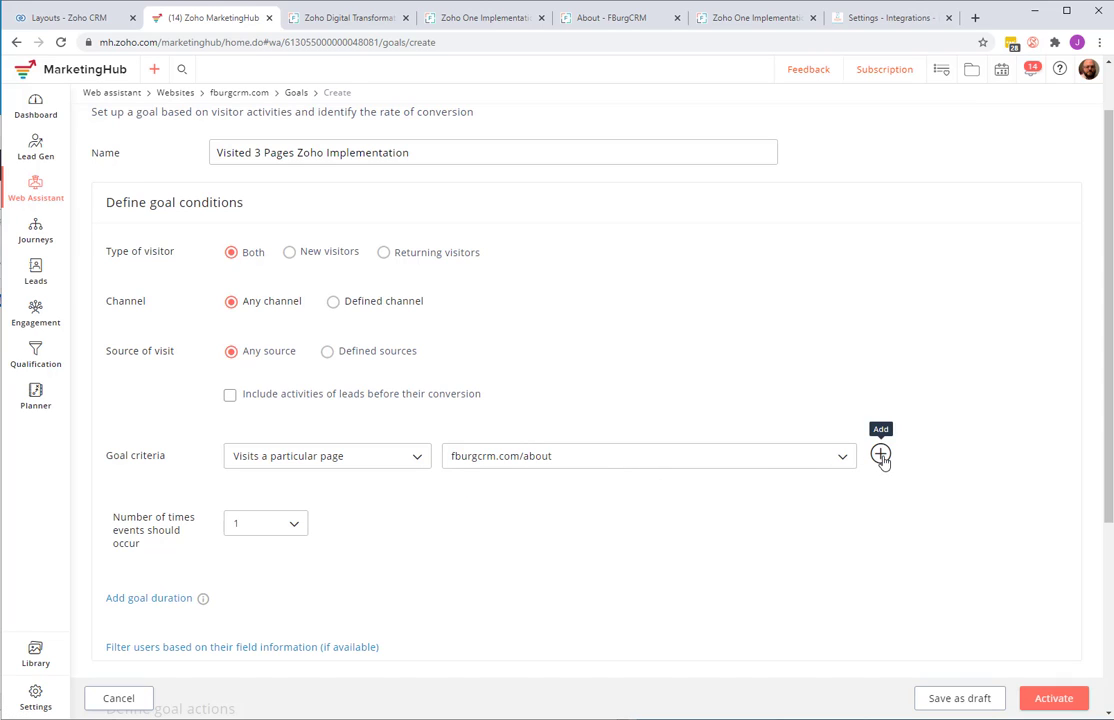
click(880, 456)
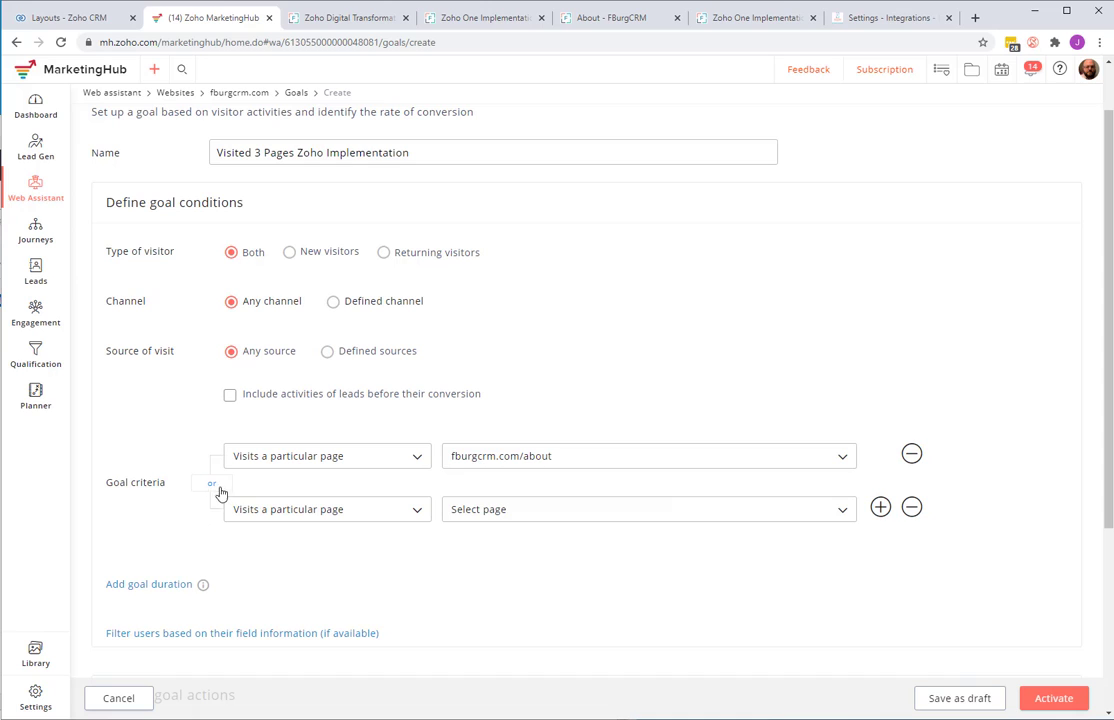
click(212, 482)
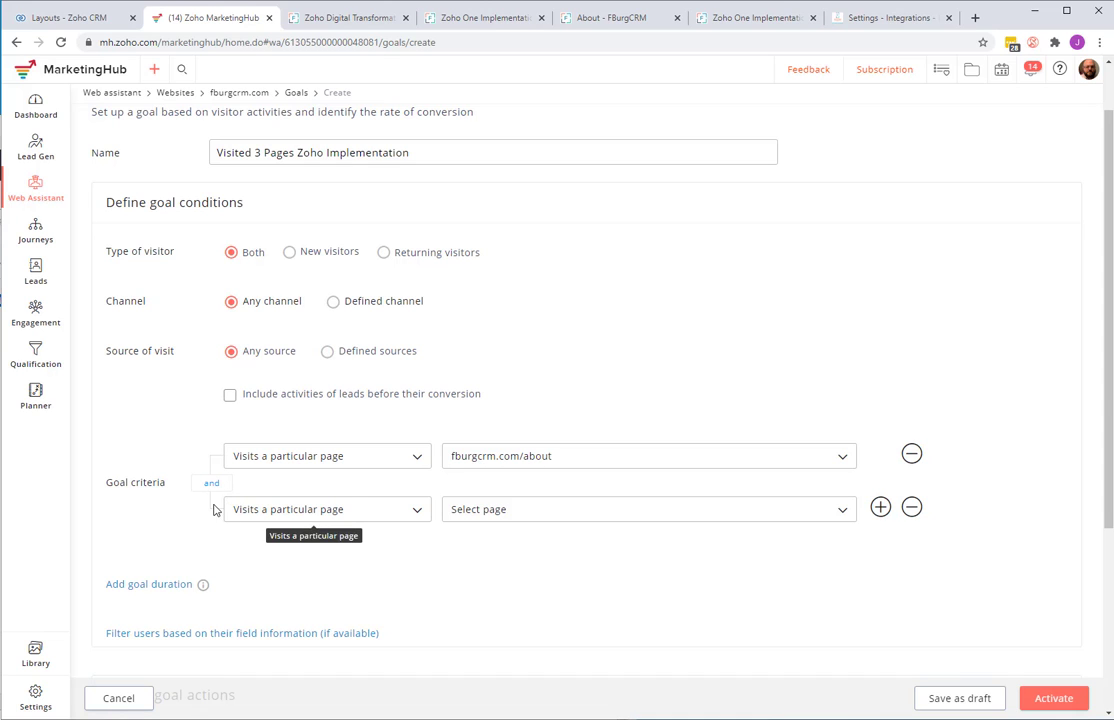
click(648, 510)
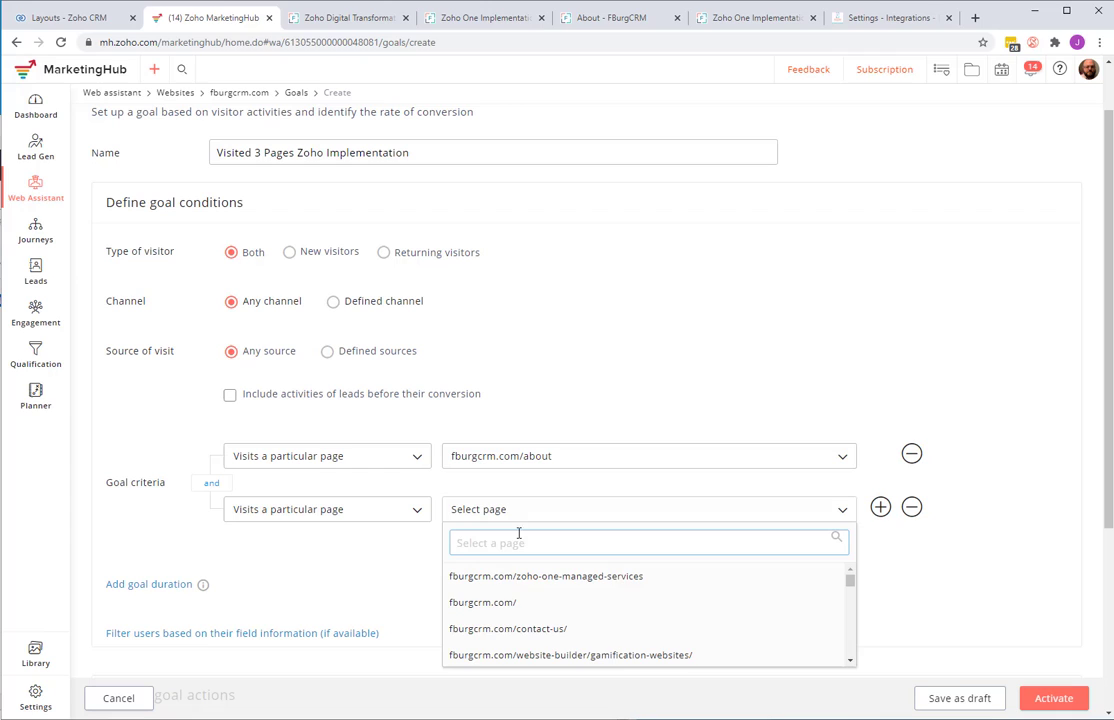
text(test)
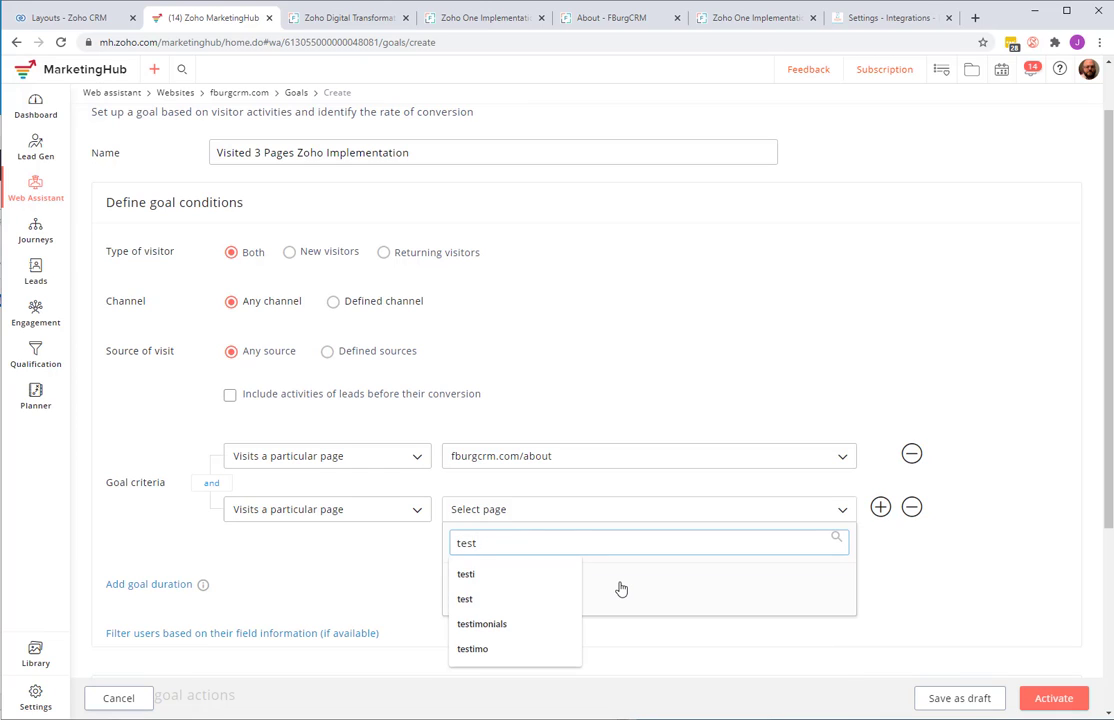
click(484, 624)
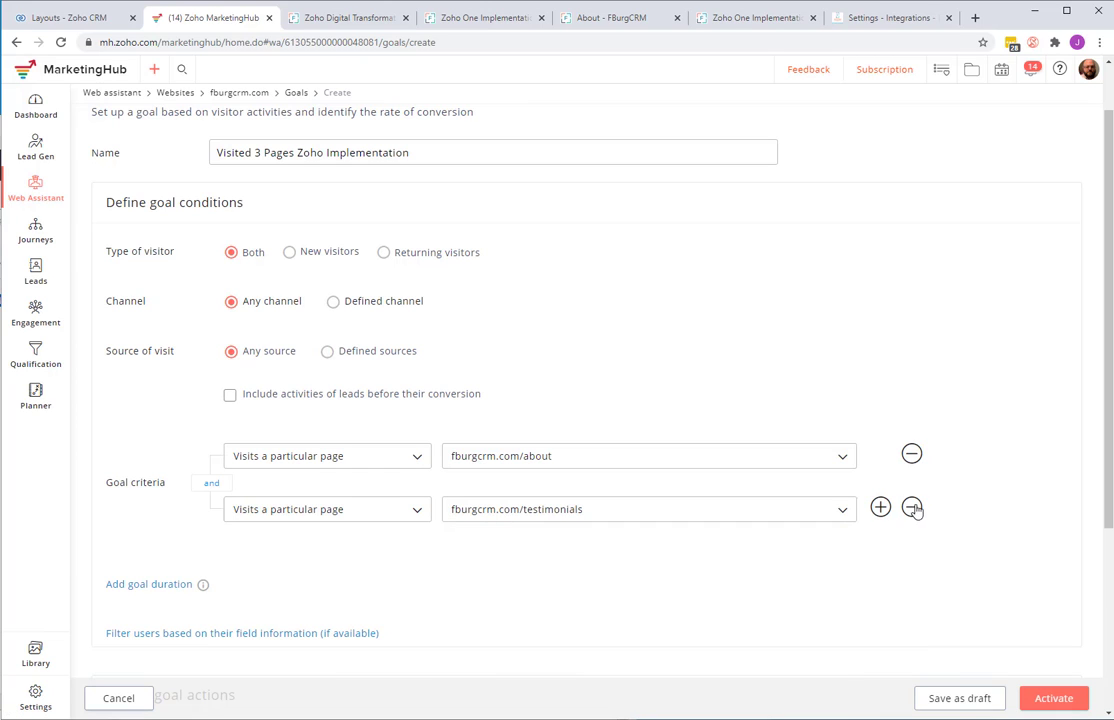
- Add a third page criterion for the pricing-and-packages page
click(880, 508)
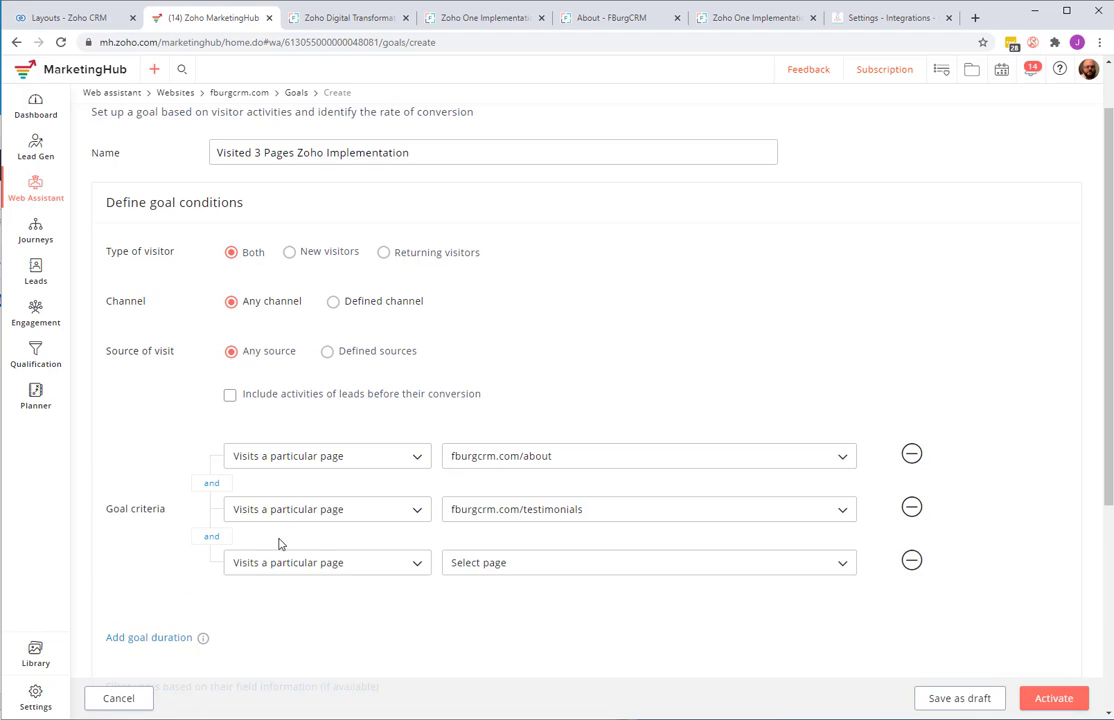
click(648, 562)
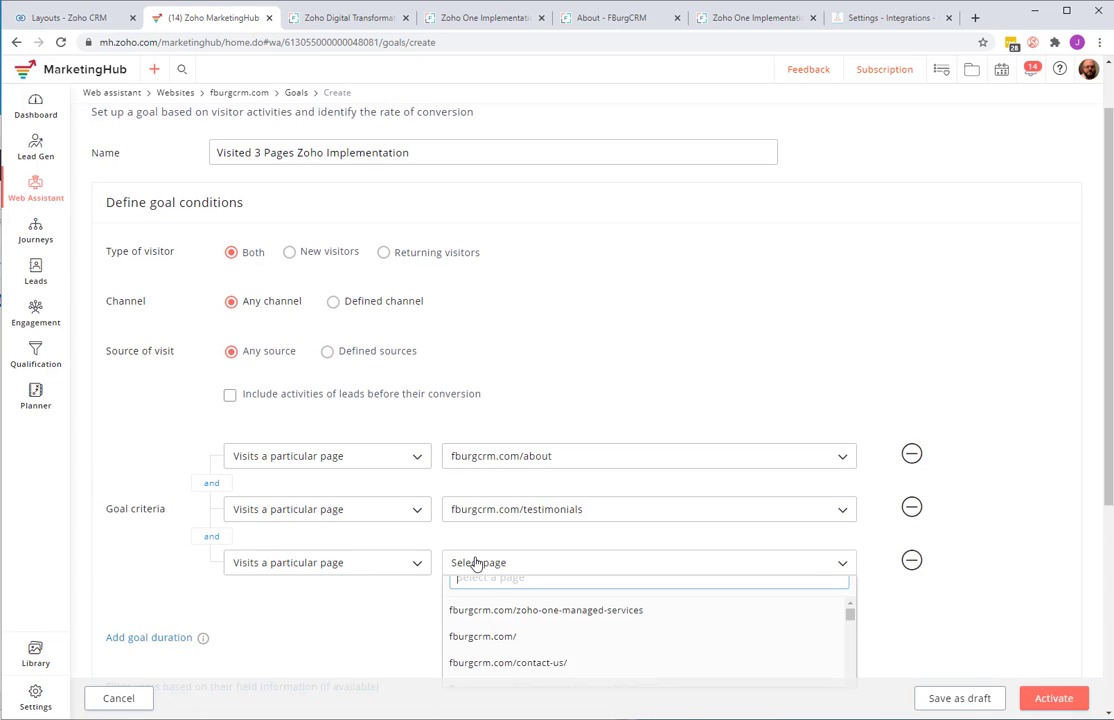
text(pricin)
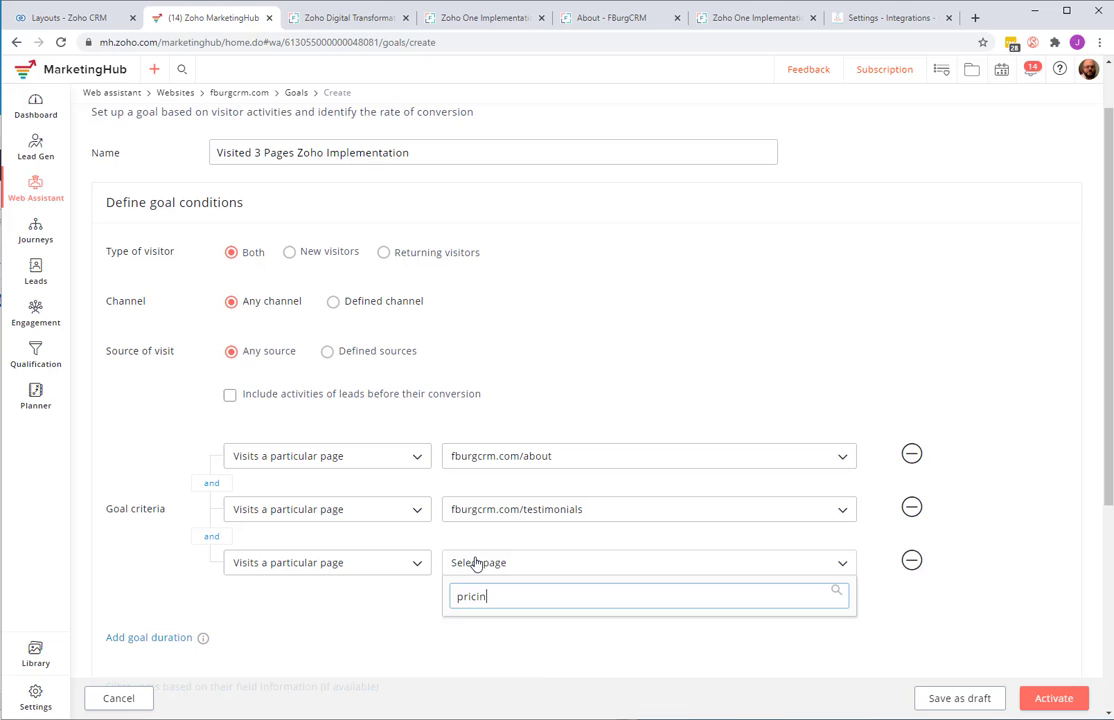
text(pricin)
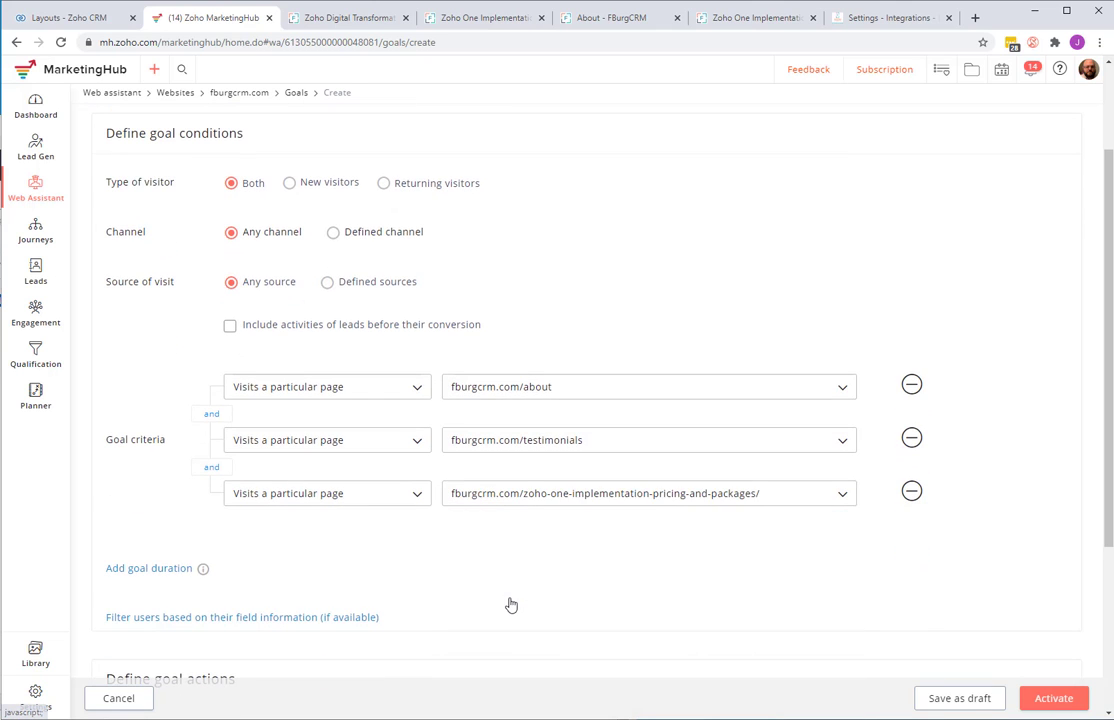
mouse_move(572, 528)
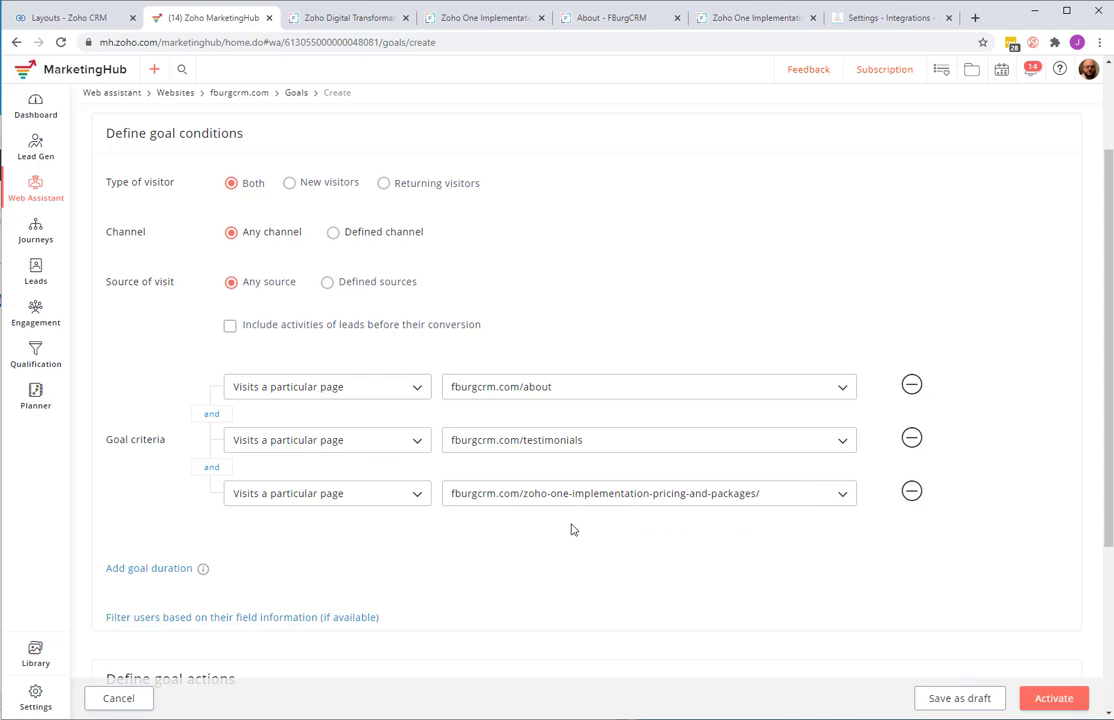
scroll(down, 3)
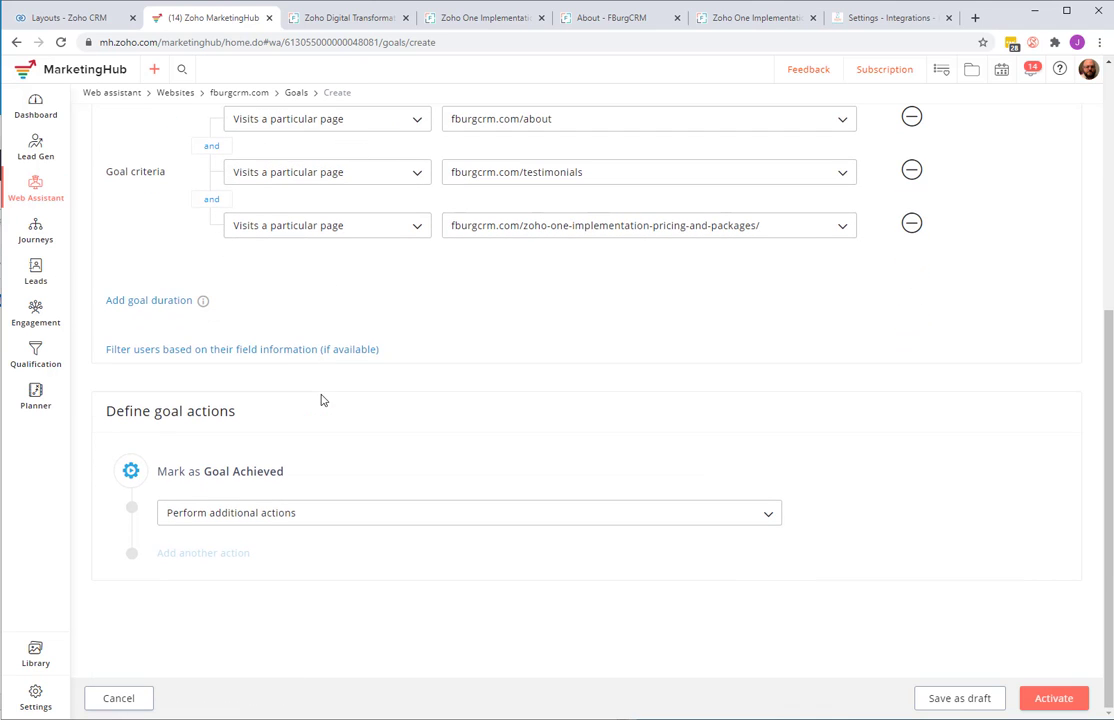
mouse_move(670, 426)
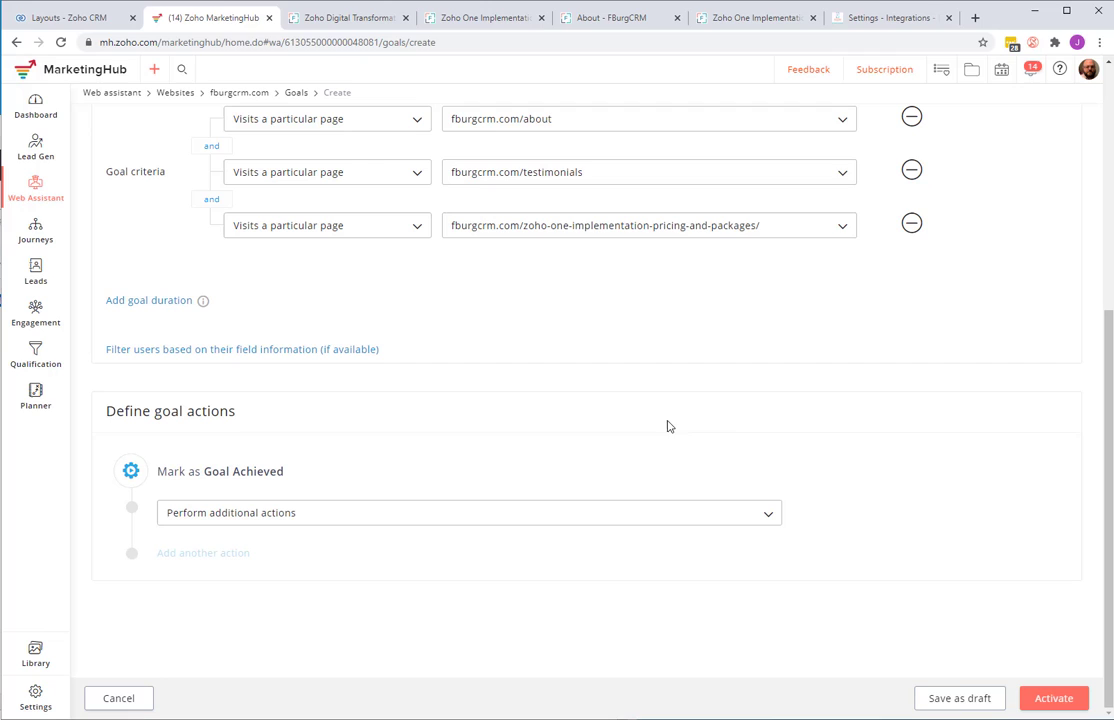
mouse_move(800, 586)
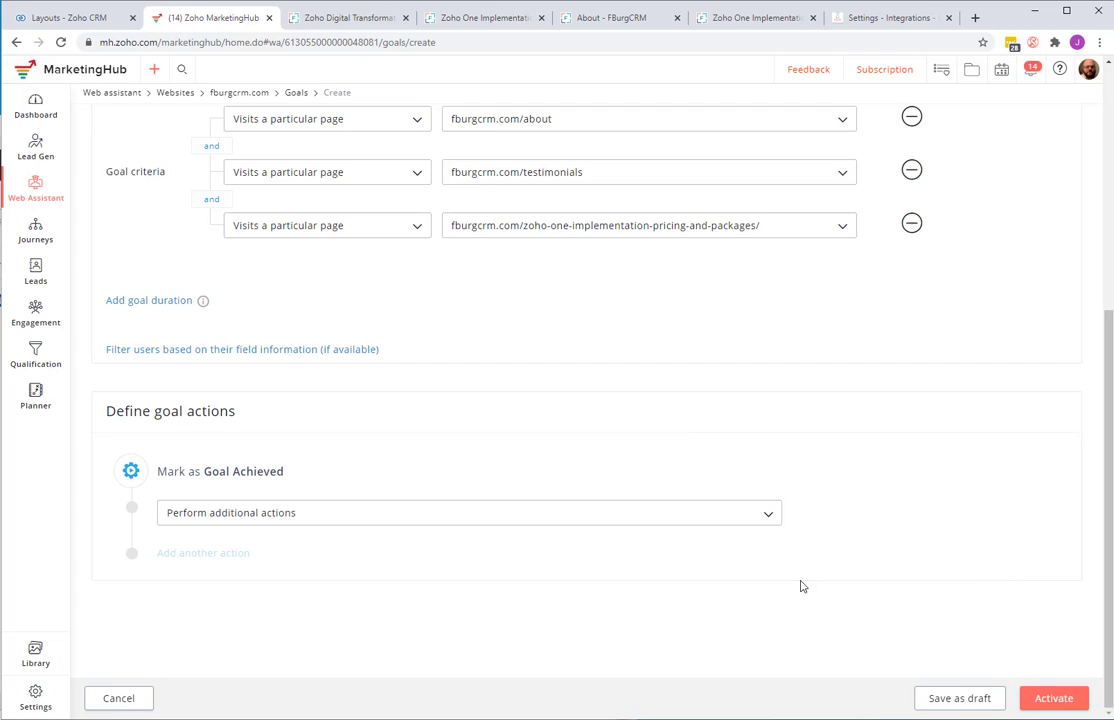
mouse_move(476, 160)
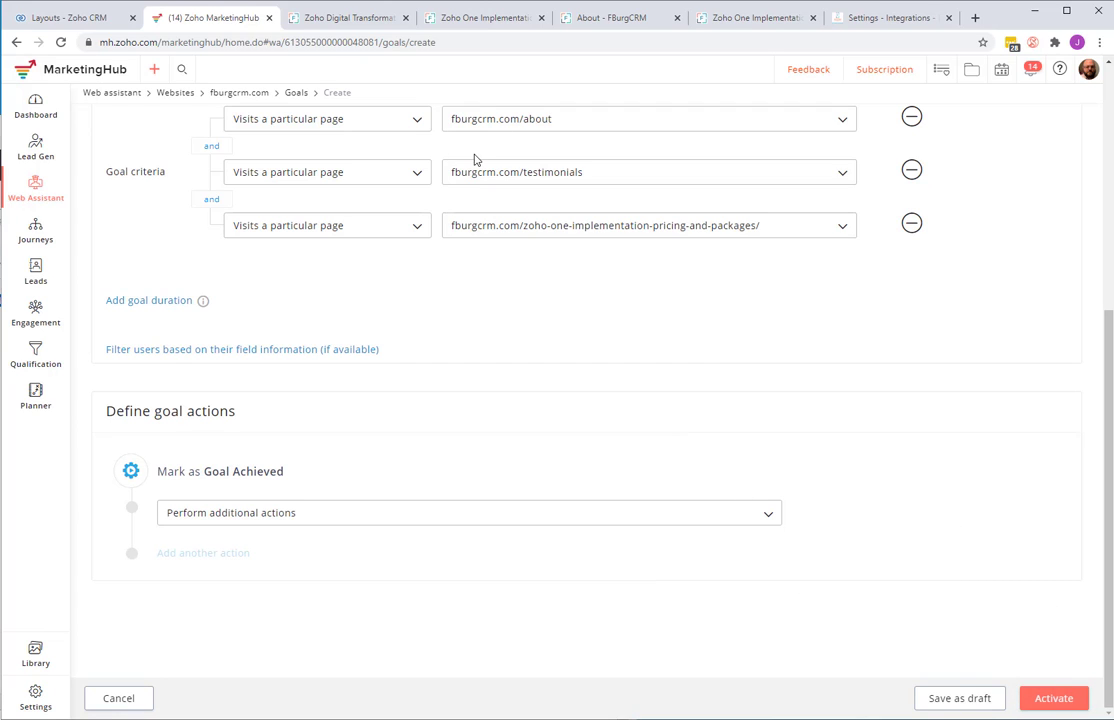
mouse_move(1060, 698)
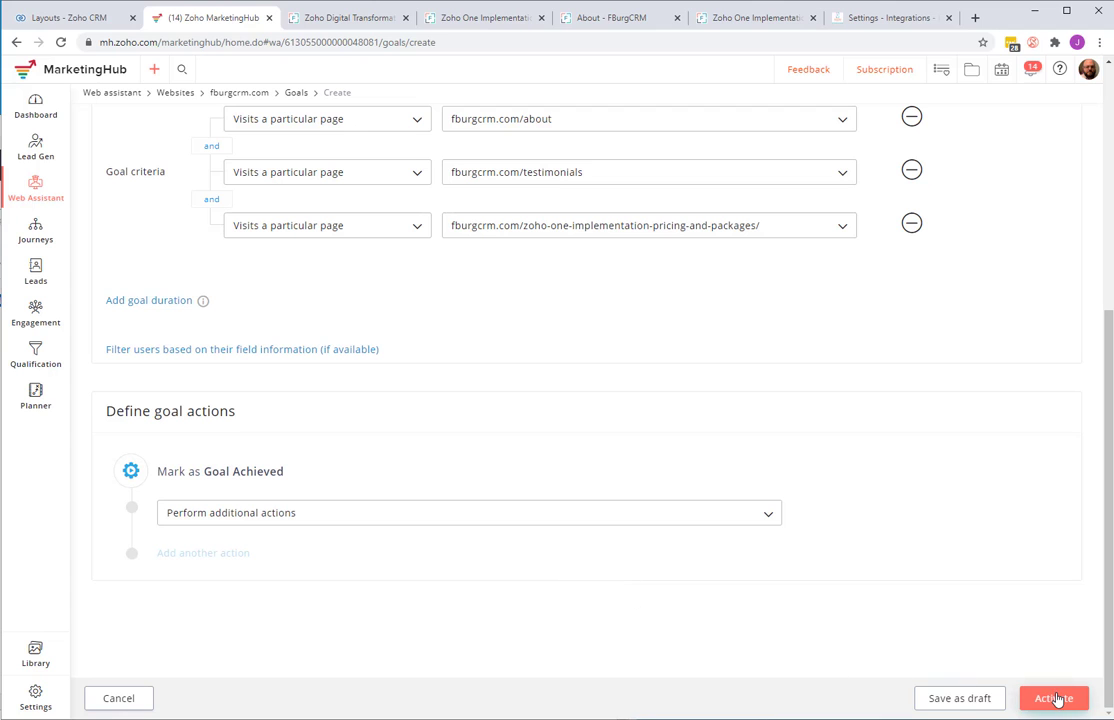
- Activate the 'Visited 3 Pages Zoho Implementation' goal and review its detail view
click(1056, 698)
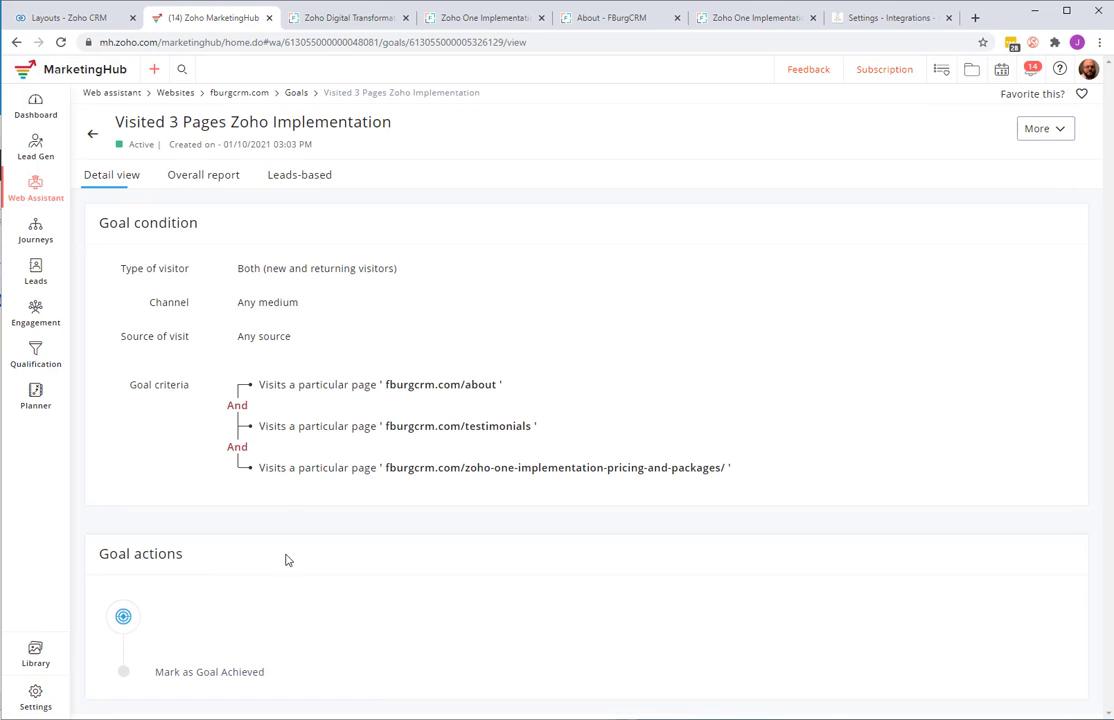
mouse_move(300, 174)
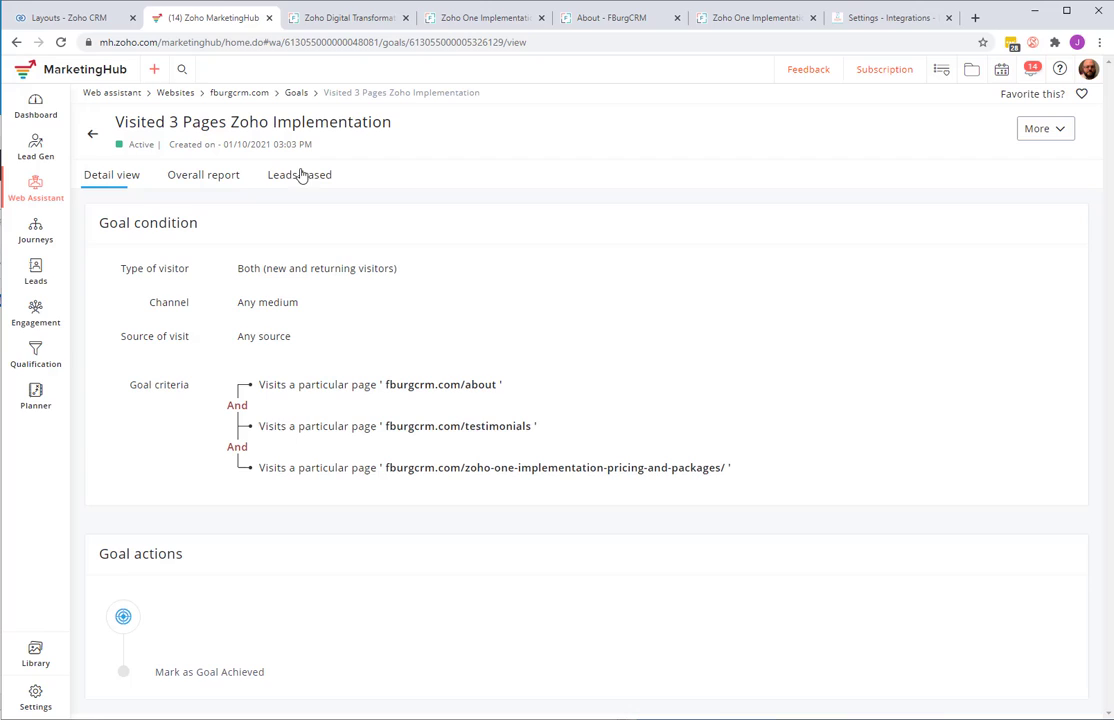
mouse_move(248, 148)
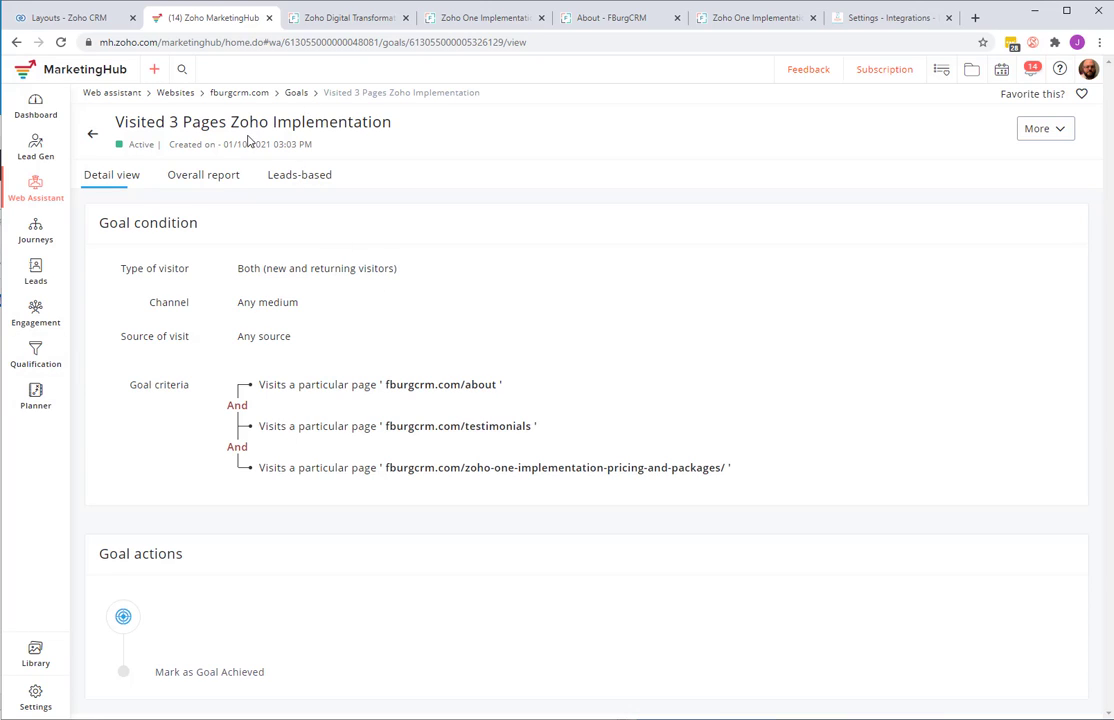
mouse_move(418, 408)
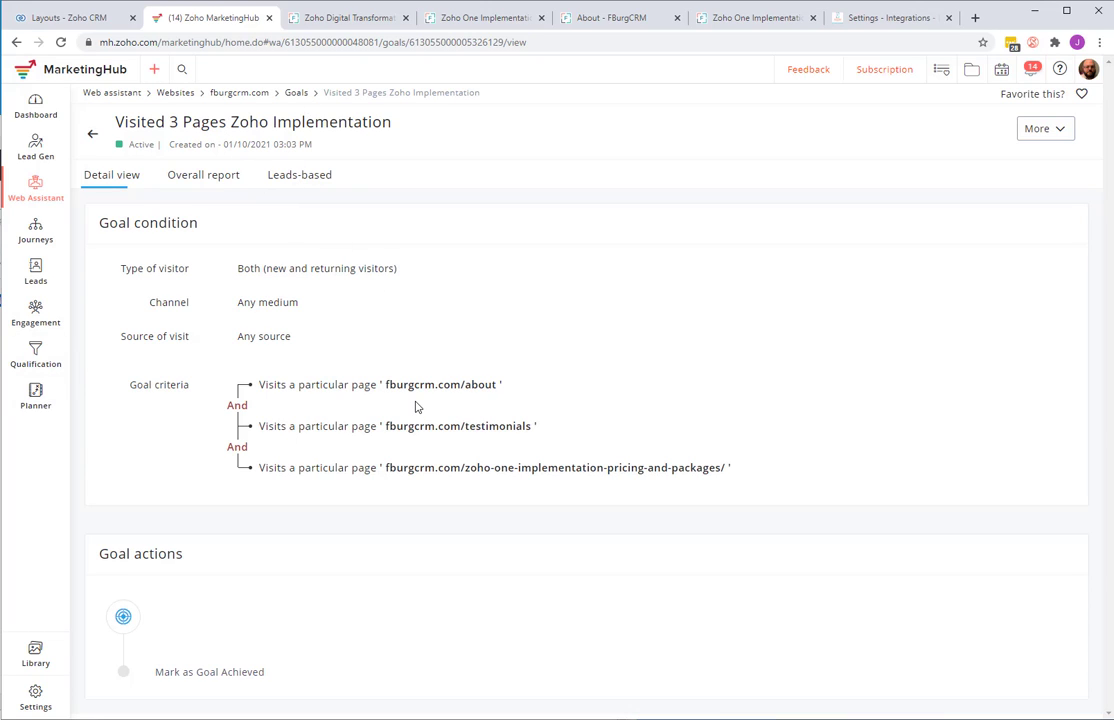
mouse_move(468, 400)
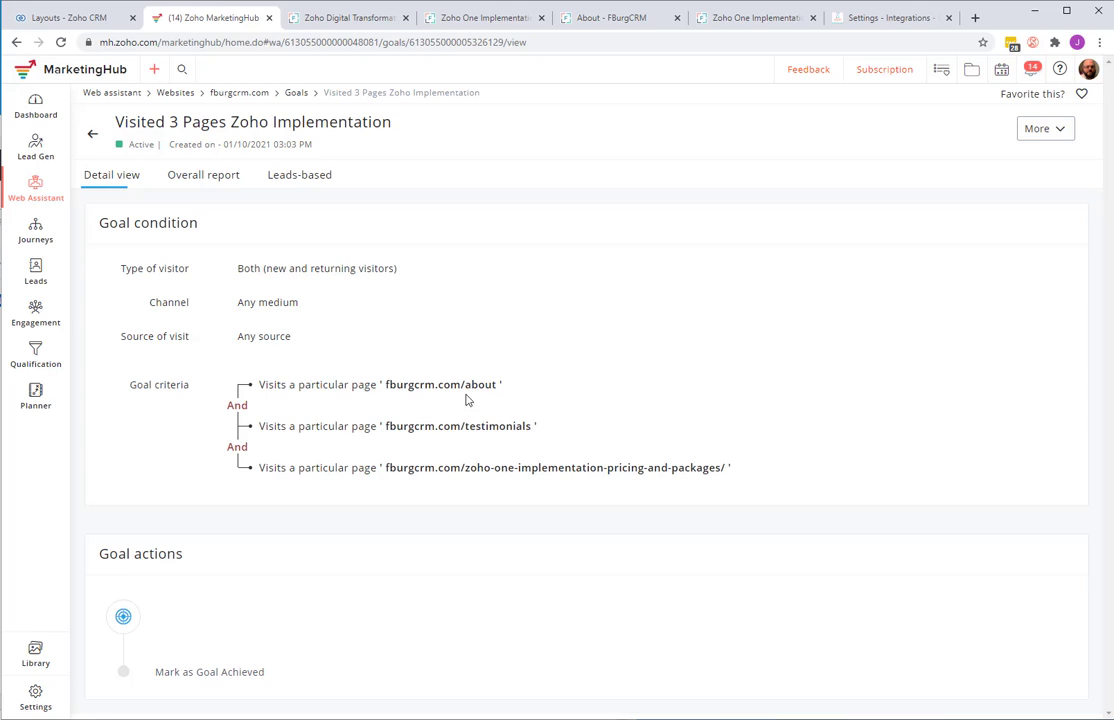
mouse_move(408, 418)
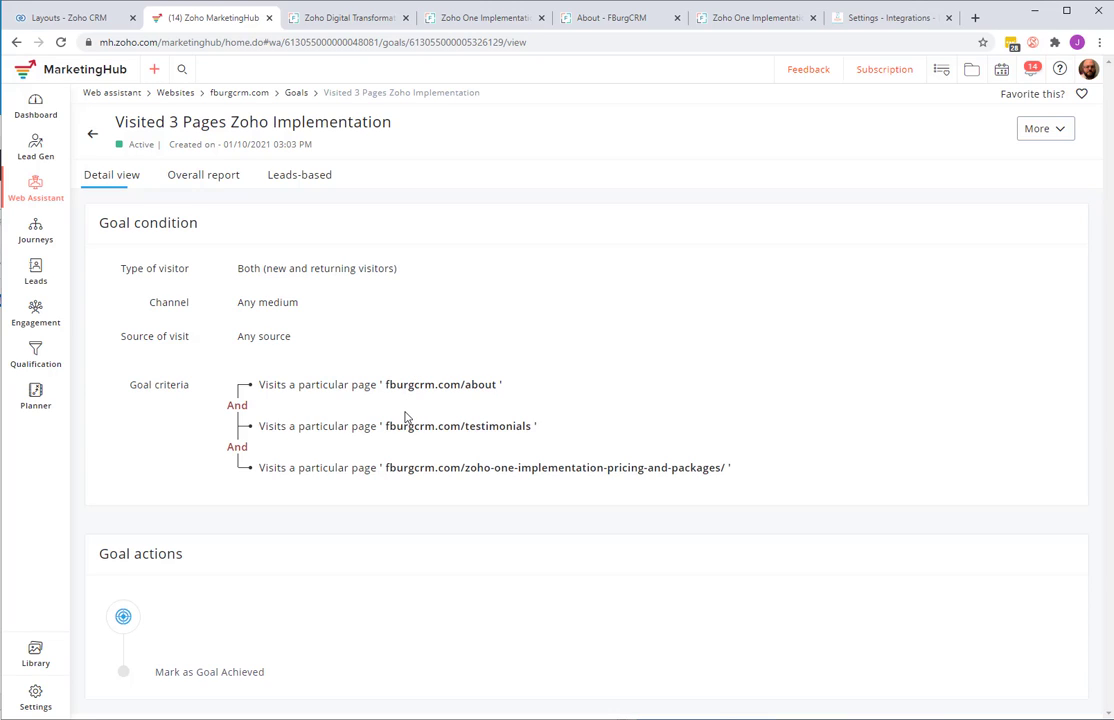
mouse_move(404, 460)
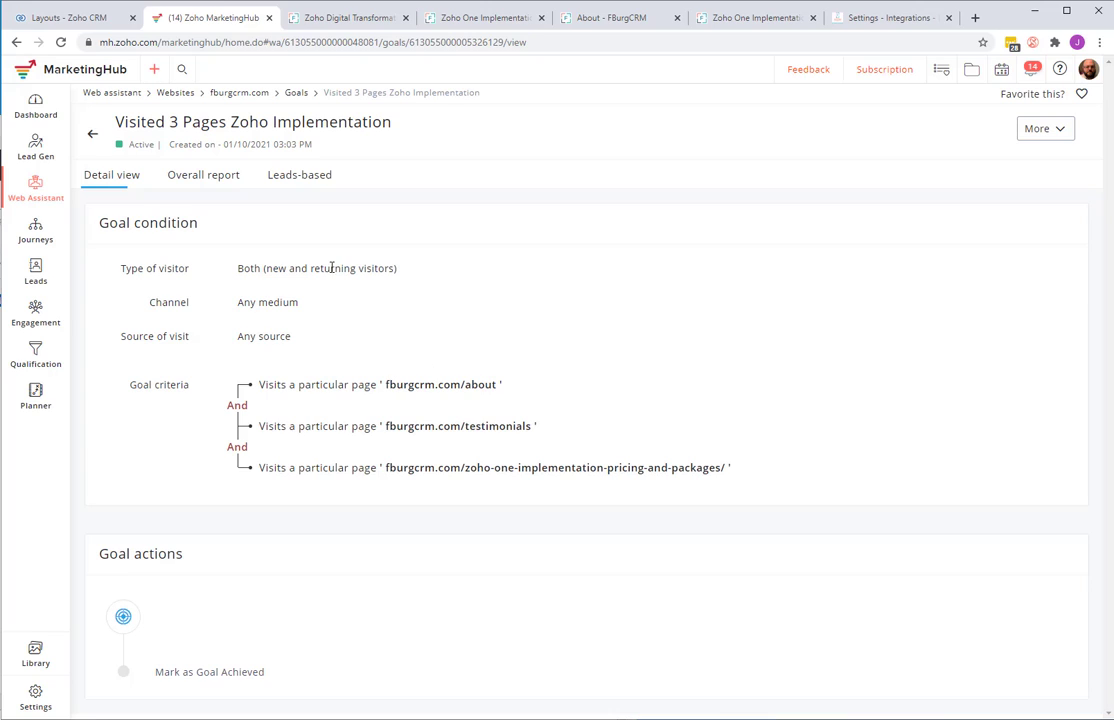
mouse_move(332, 312)
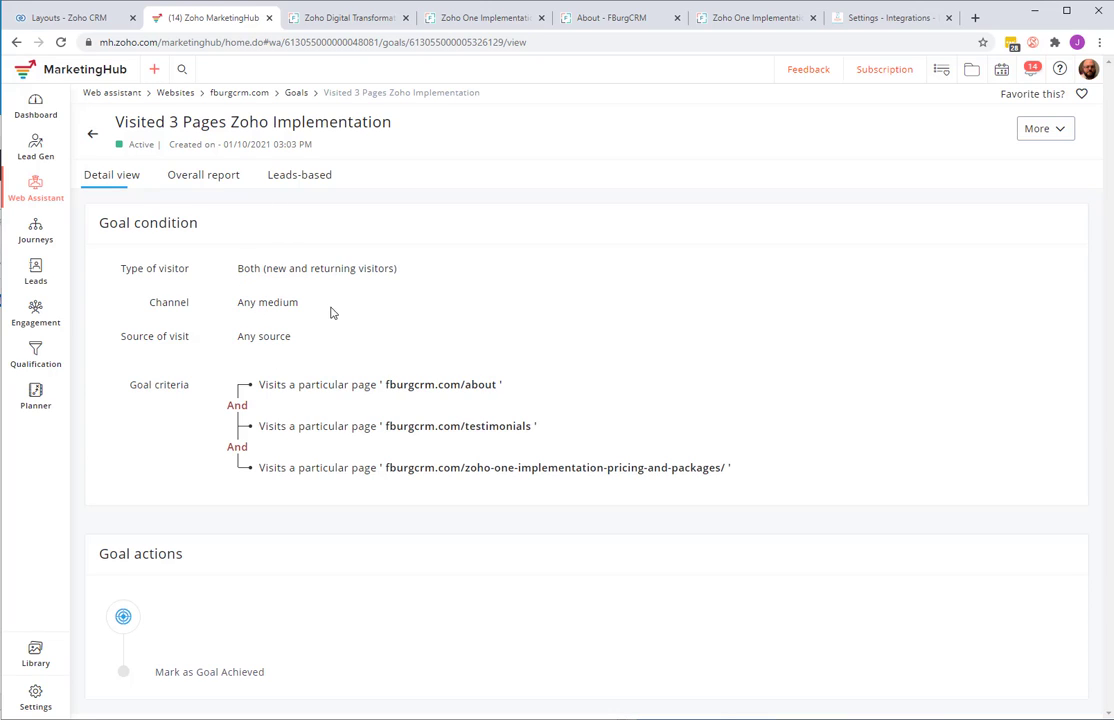
mouse_move(350, 368)
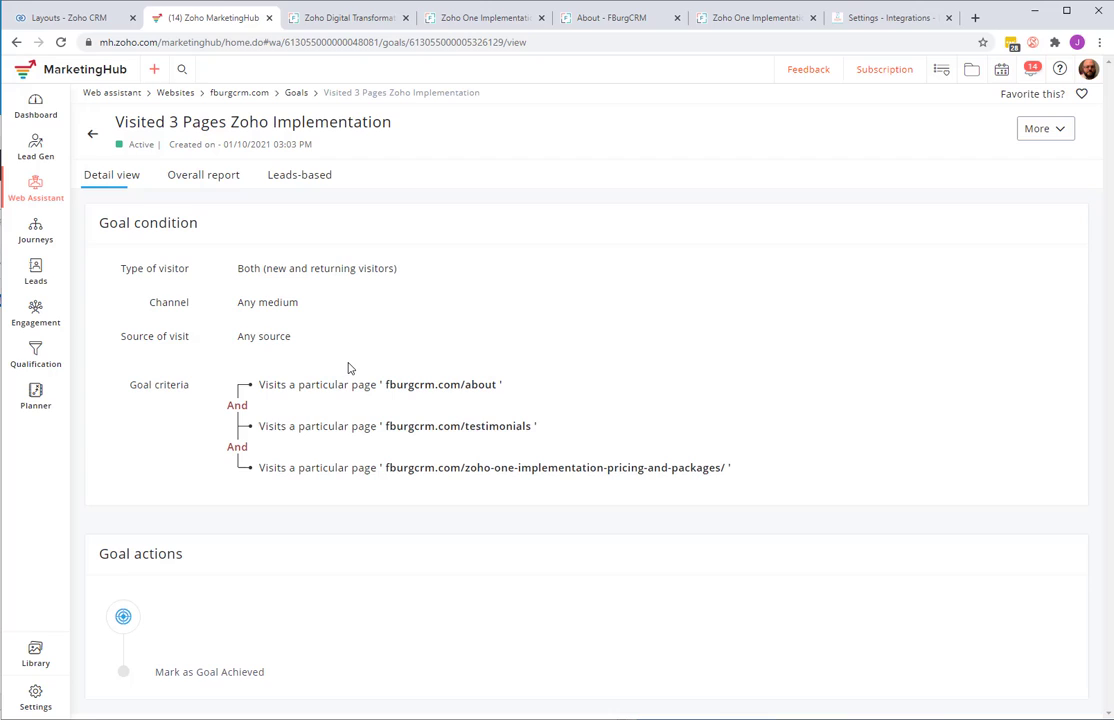
mouse_move(348, 362)
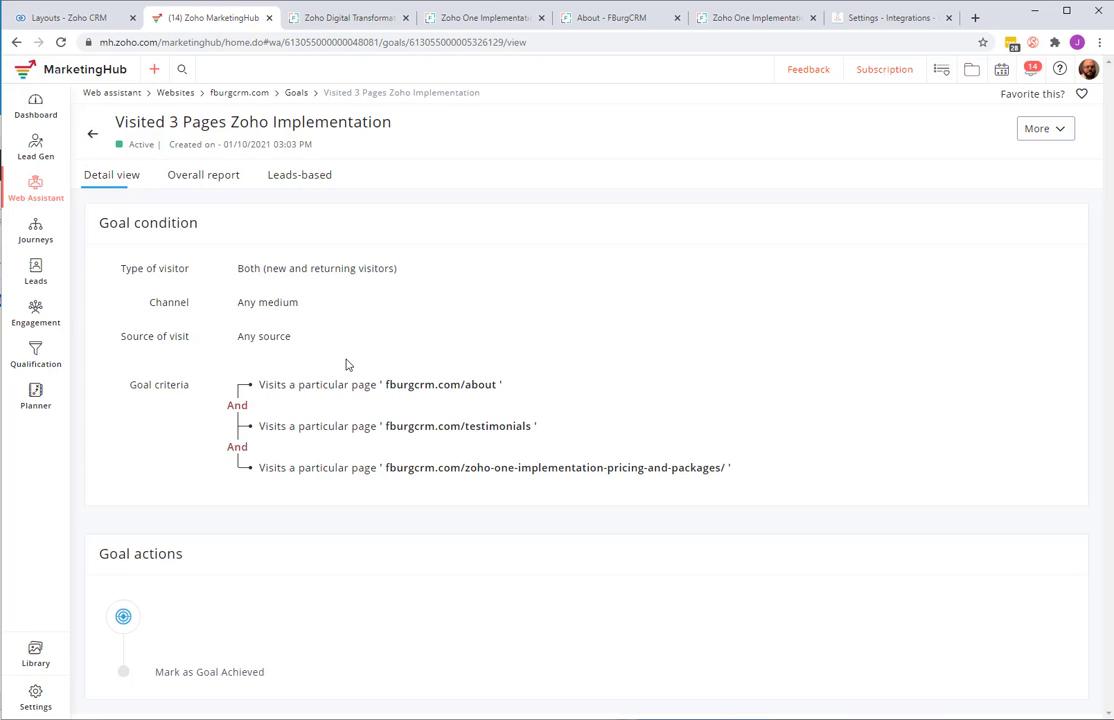
mouse_move(232, 308)
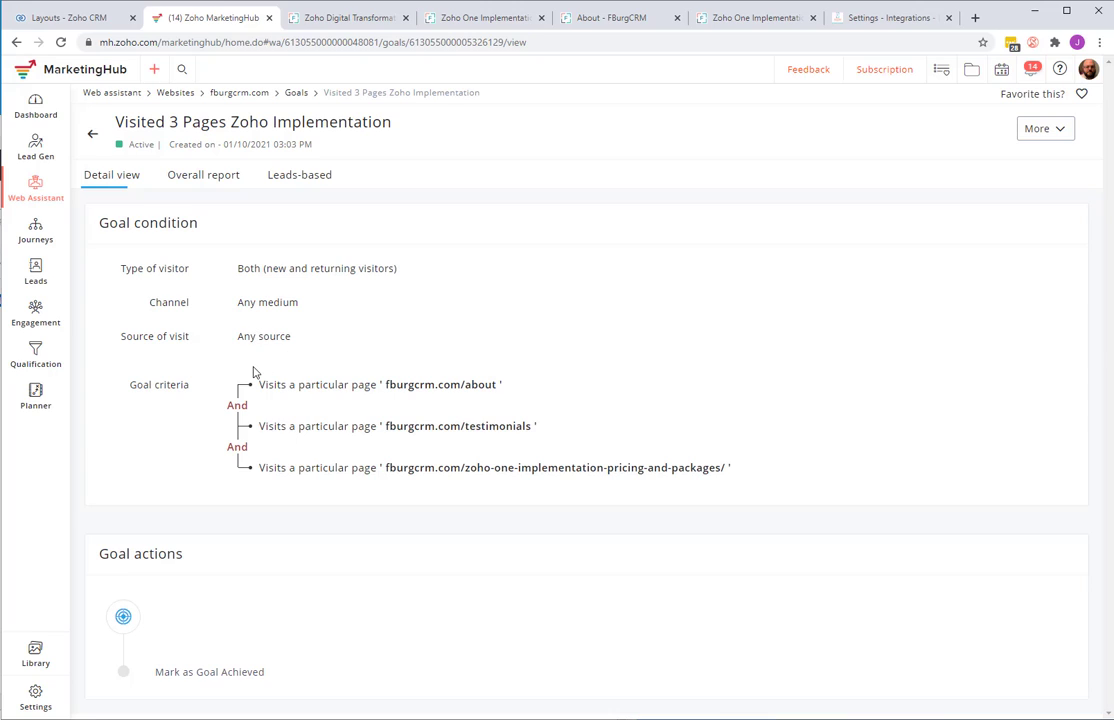
mouse_move(224, 284)
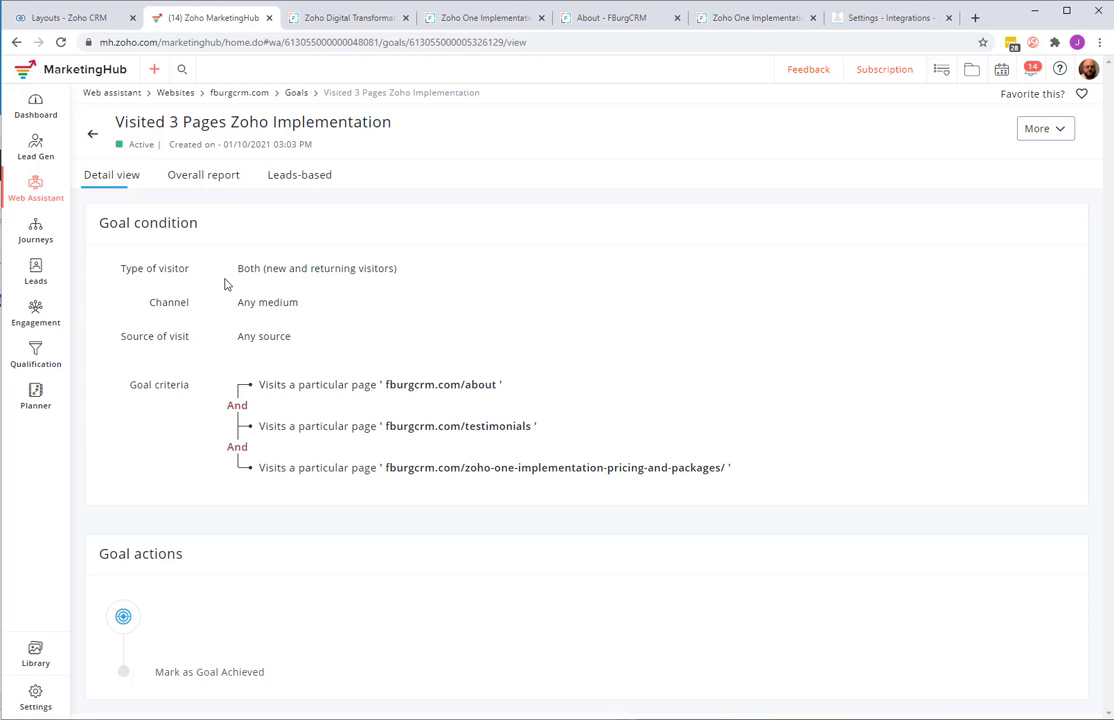
mouse_move(244, 180)
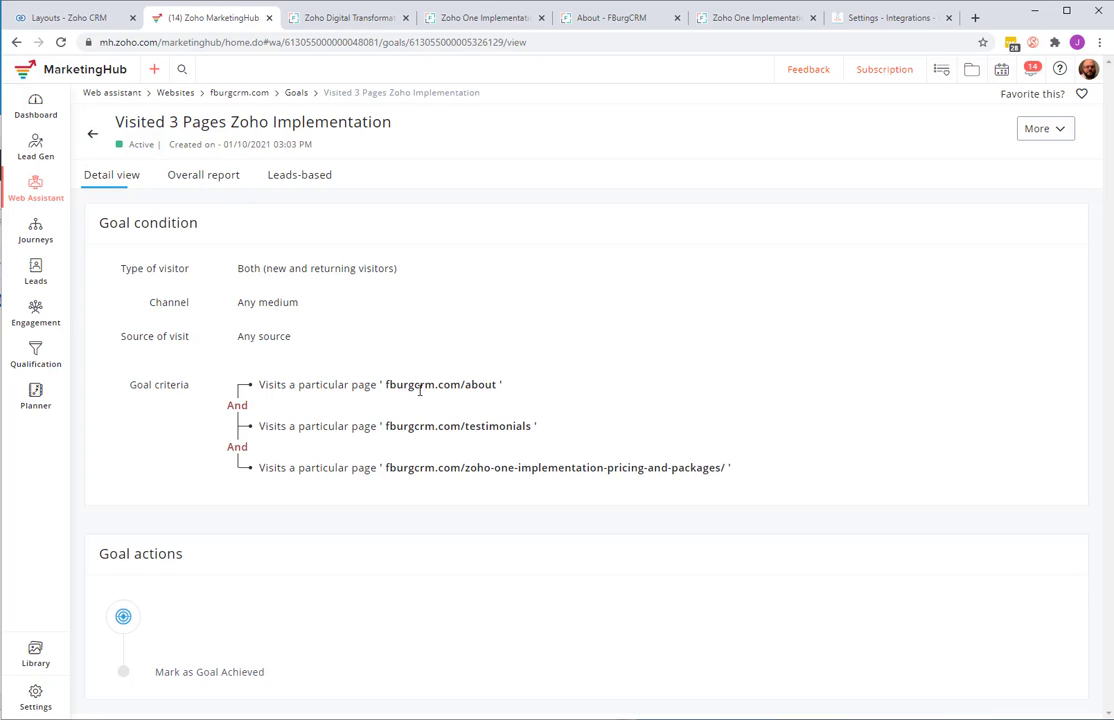
mouse_move(496, 430)
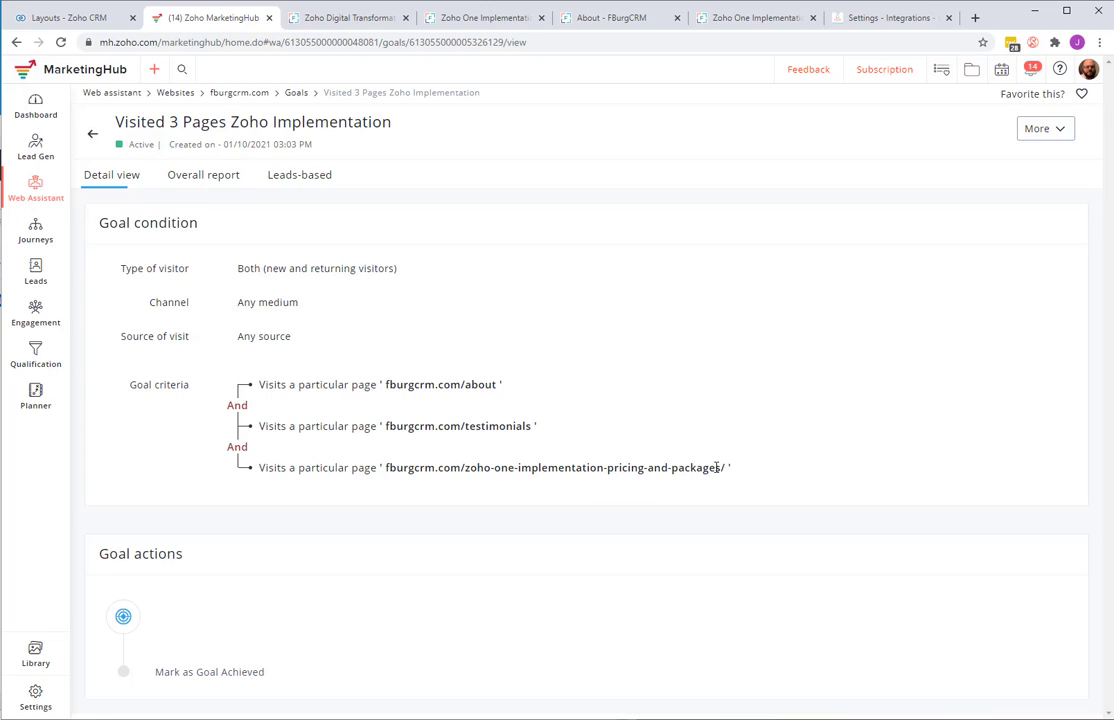
mouse_move(476, 384)
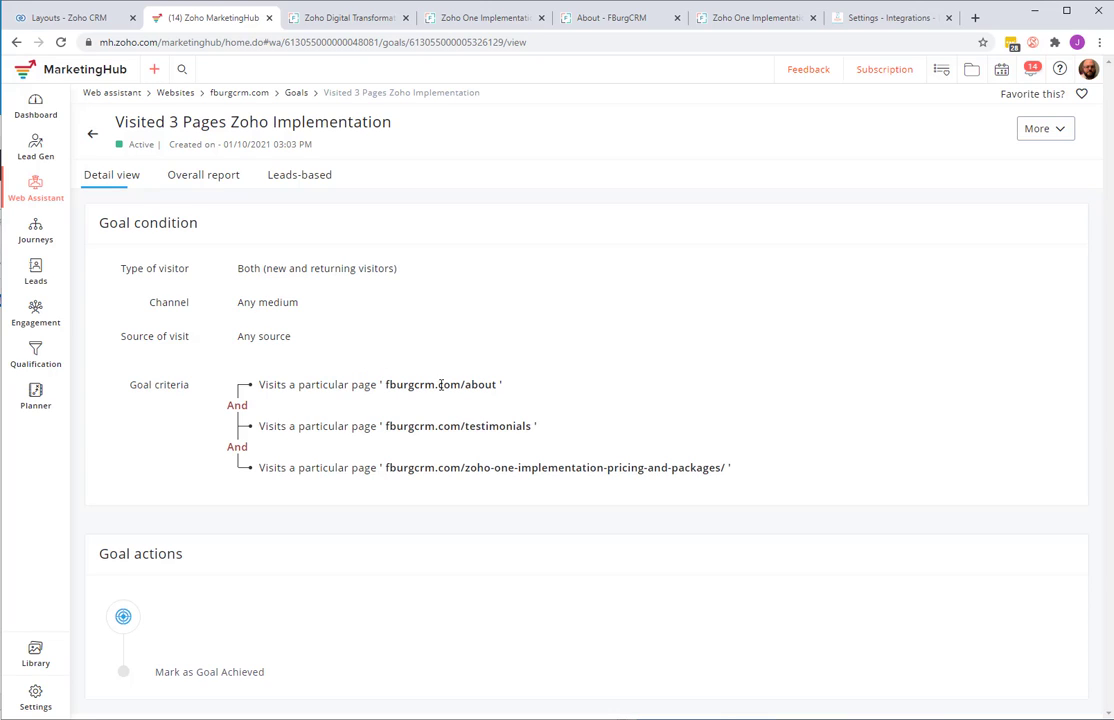
mouse_move(536, 428)
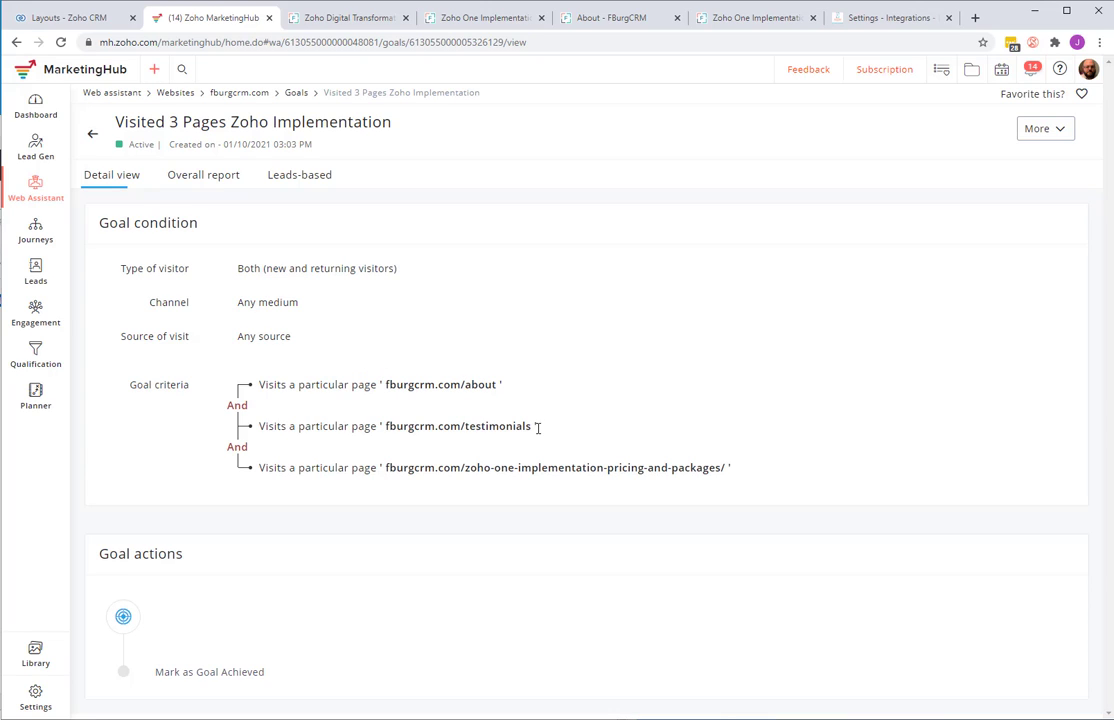
mouse_move(168, 276)
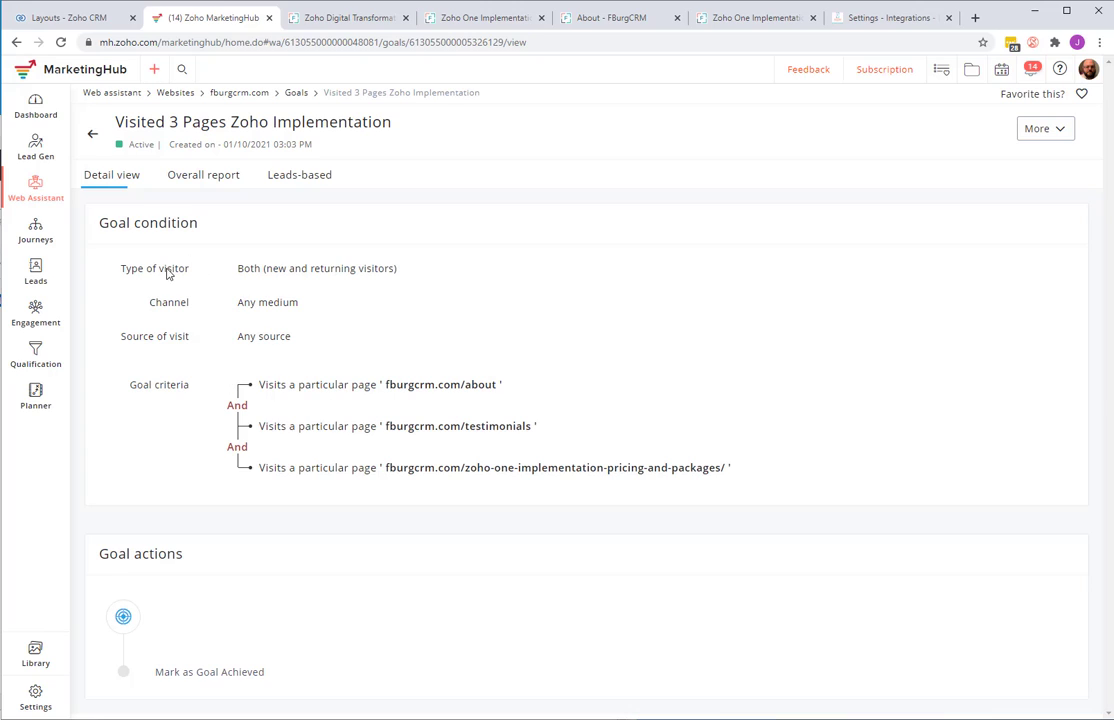
mouse_move(332, 384)
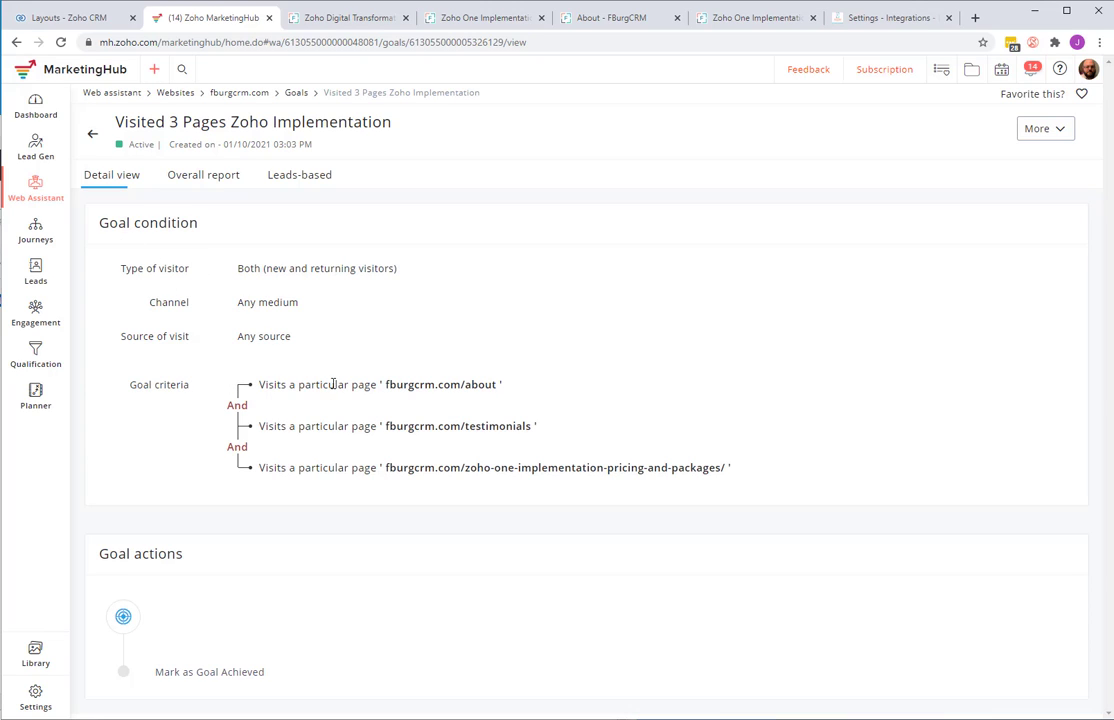
mouse_move(332, 390)
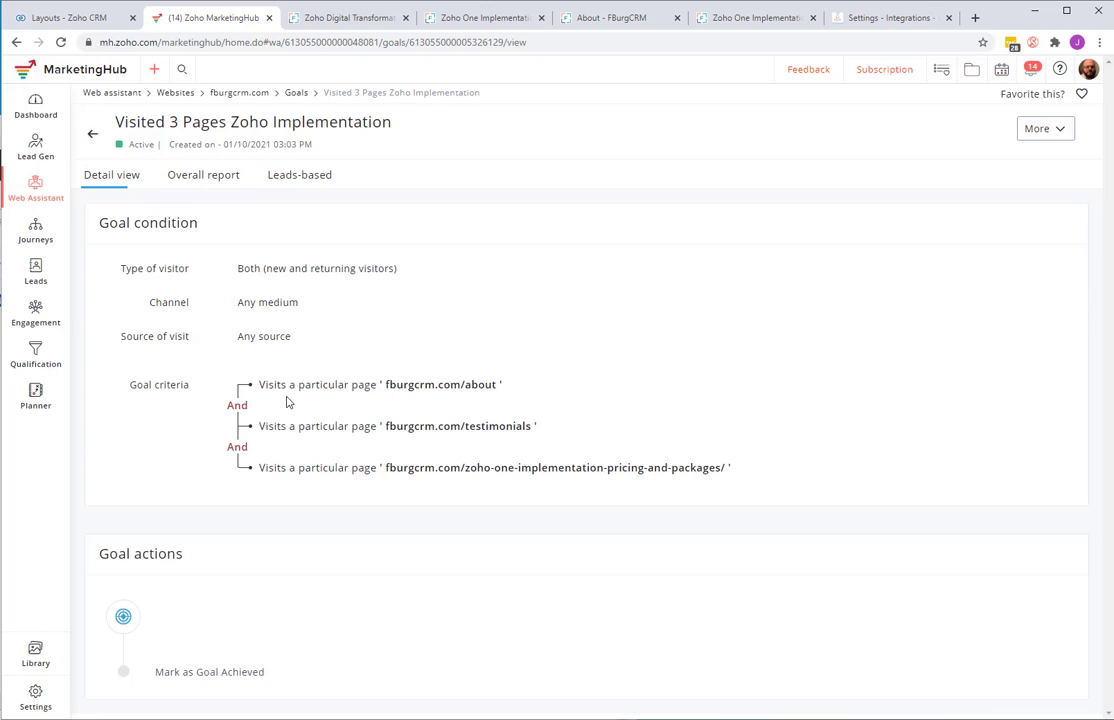
mouse_move(408, 418)
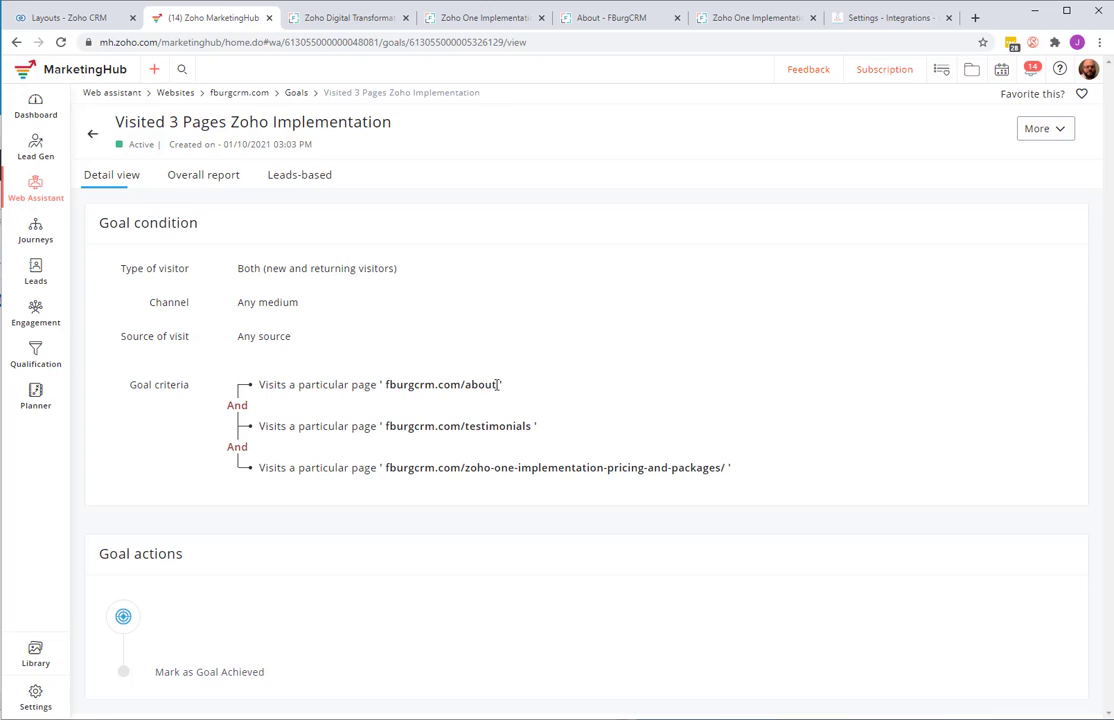
double_click(440, 384)
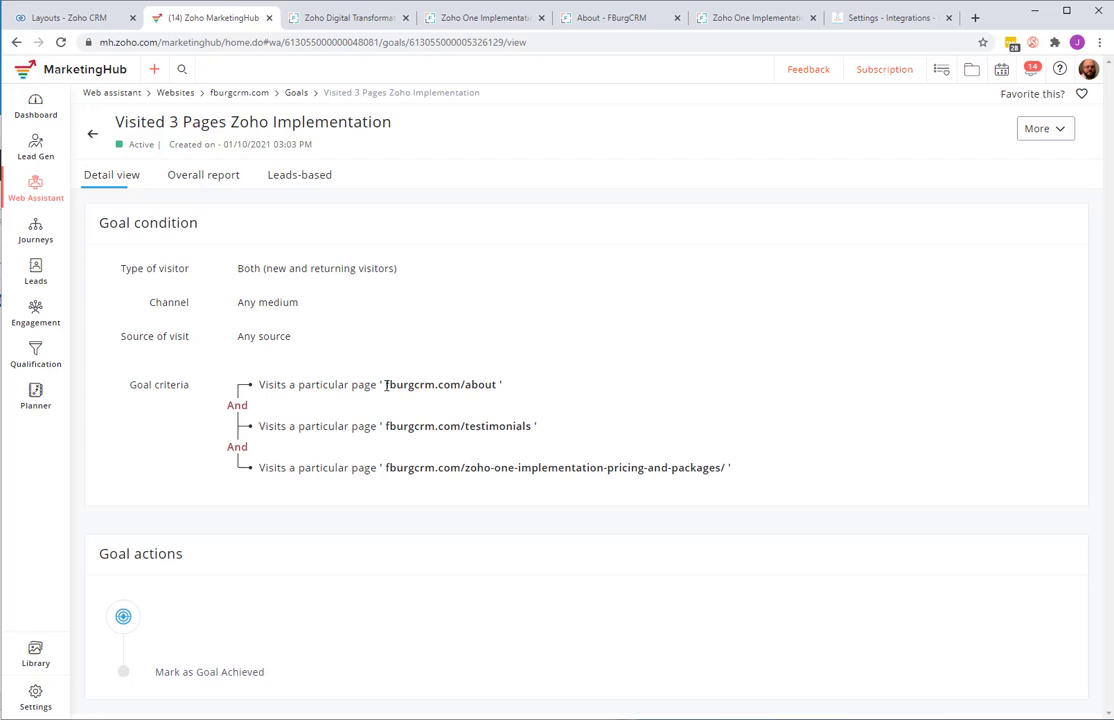
mouse_move(644, 258)
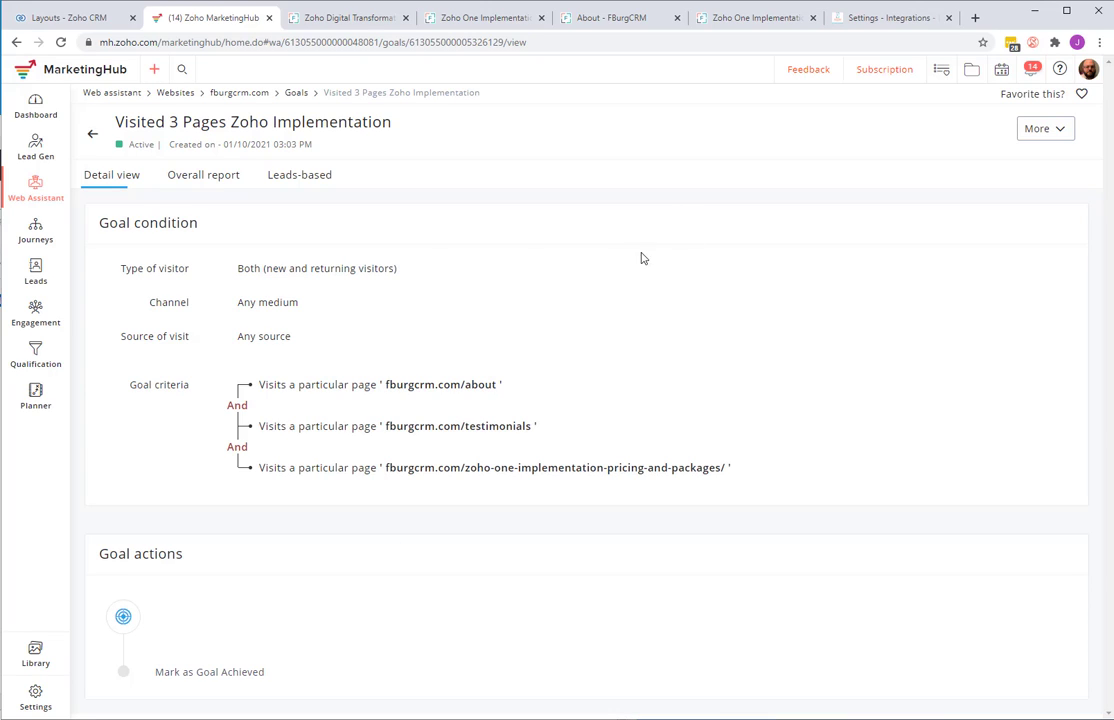